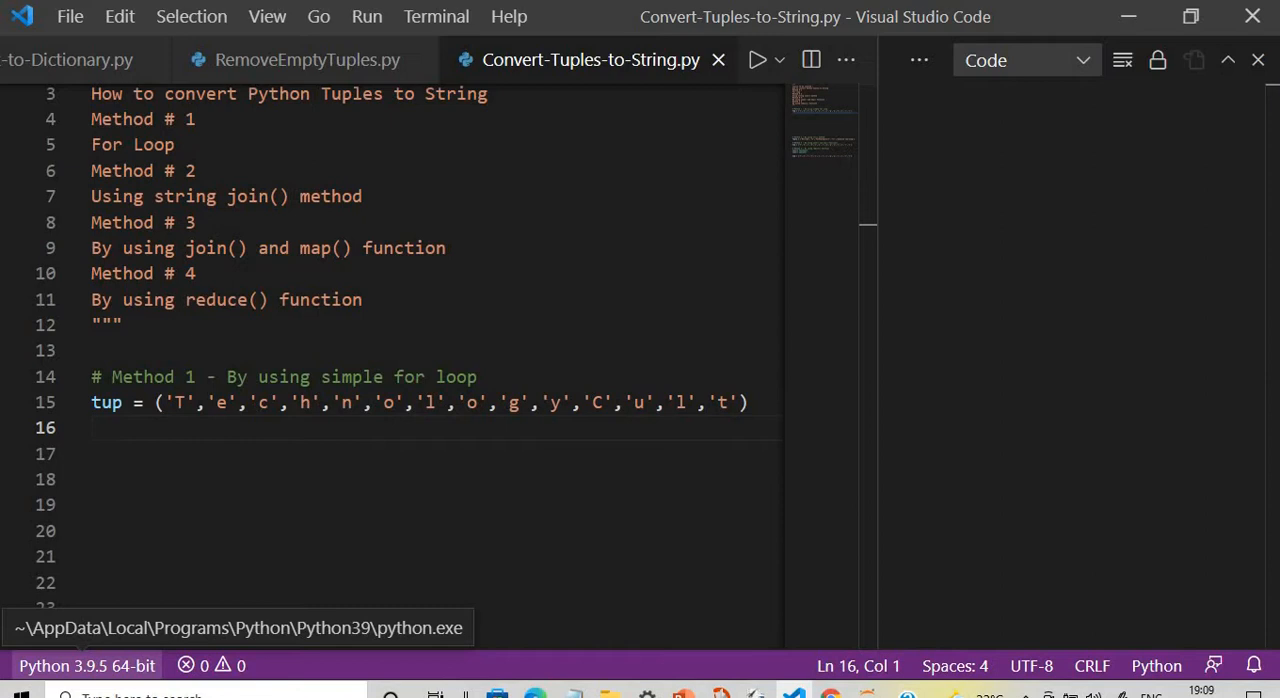
pyautogui.moveTo(38, 664)
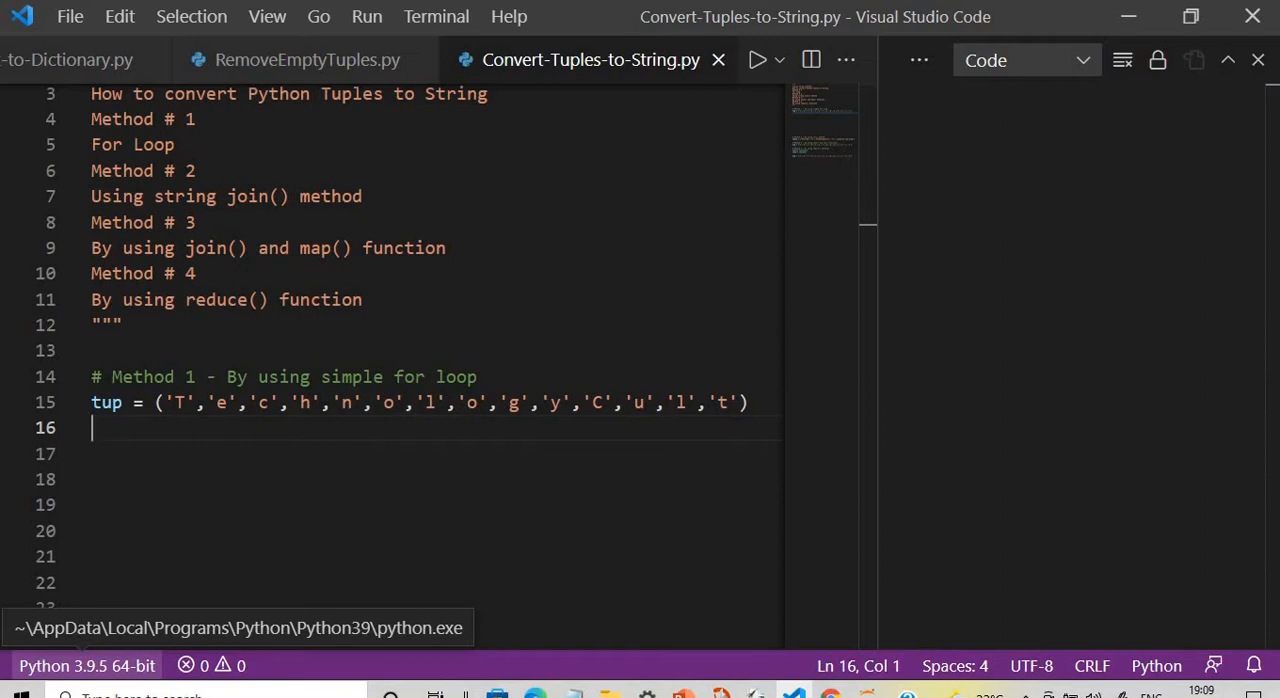
pyautogui.moveTo(36, 664)
pyautogui.write('mystring')
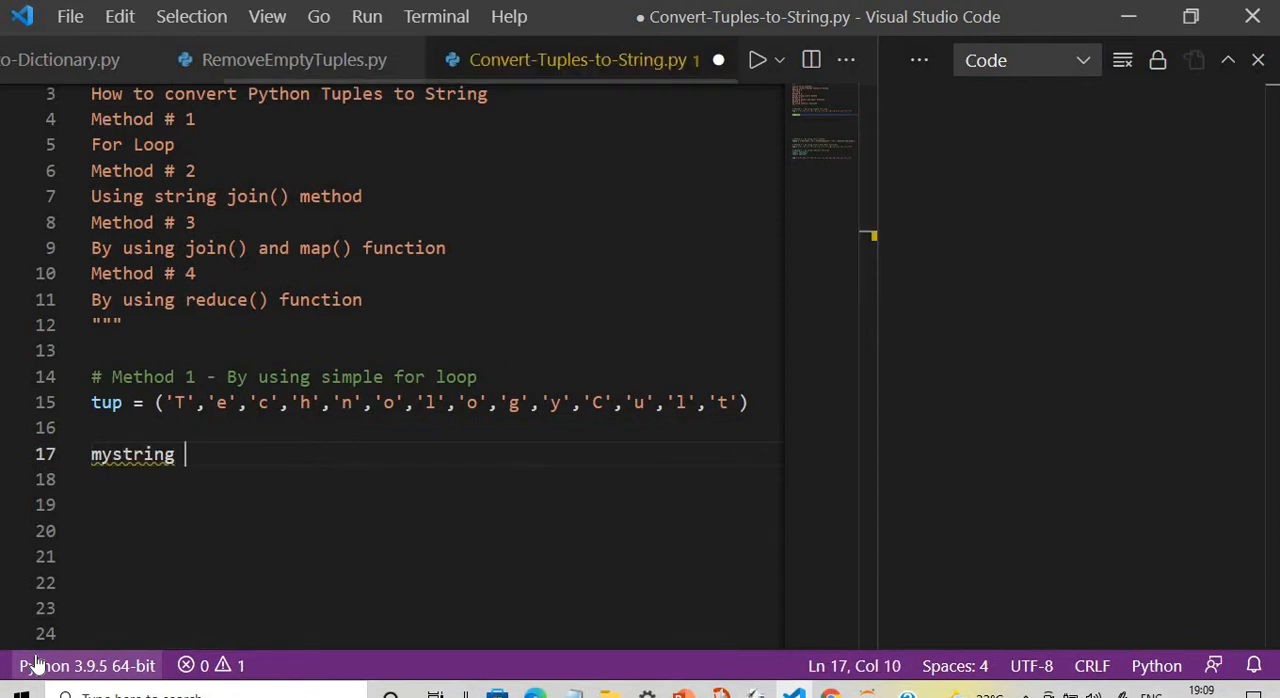
# Step: Write mystring = '' and a for loop appending each item of tup to mystring
pyautogui.write("= ''")
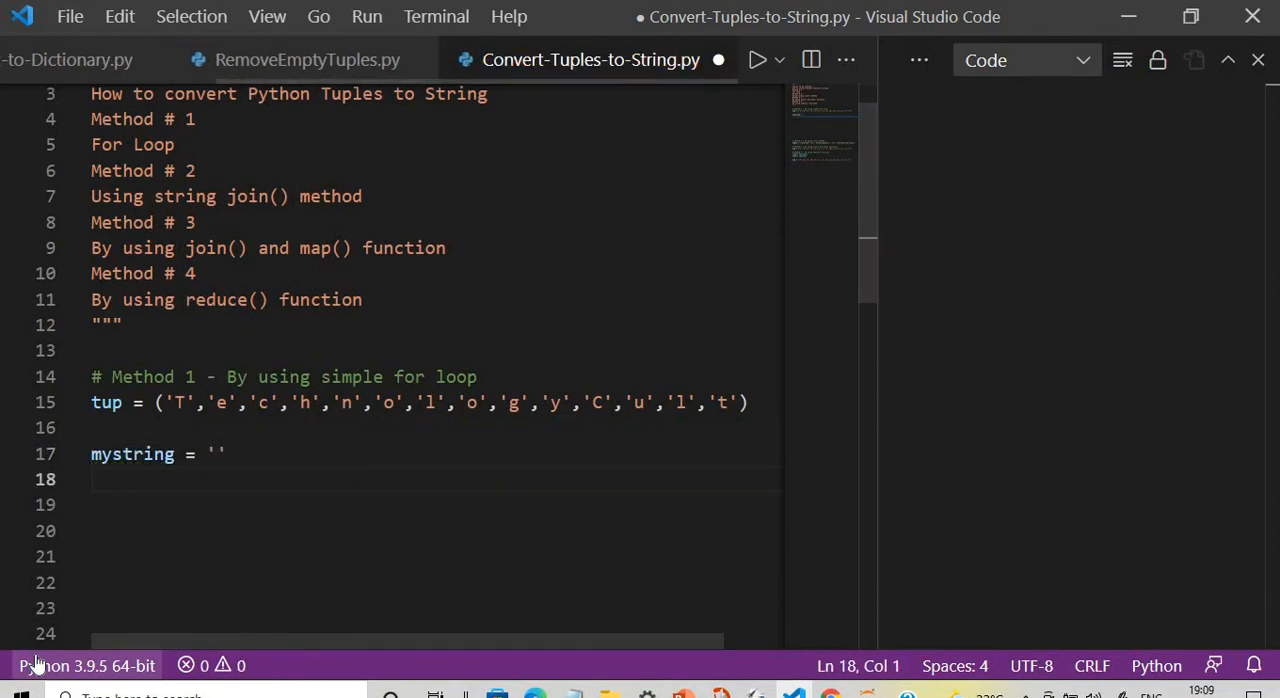
pyautogui.write('fro')
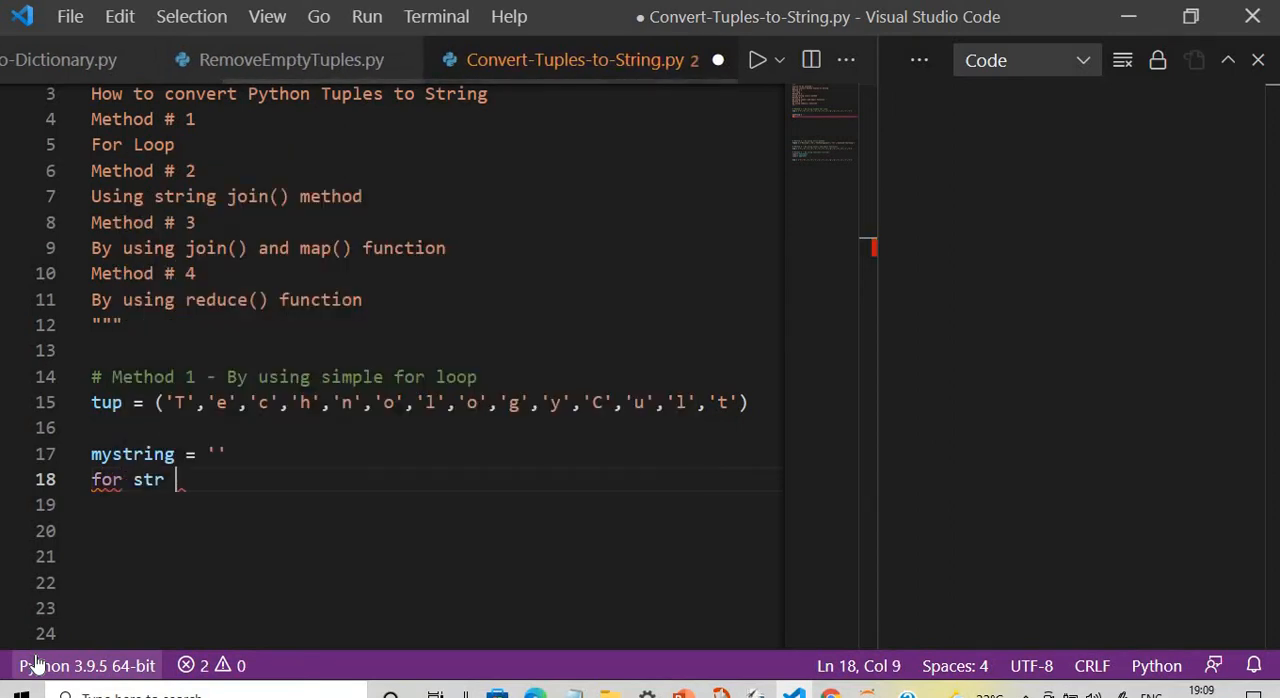
pyautogui.write('in tup:')
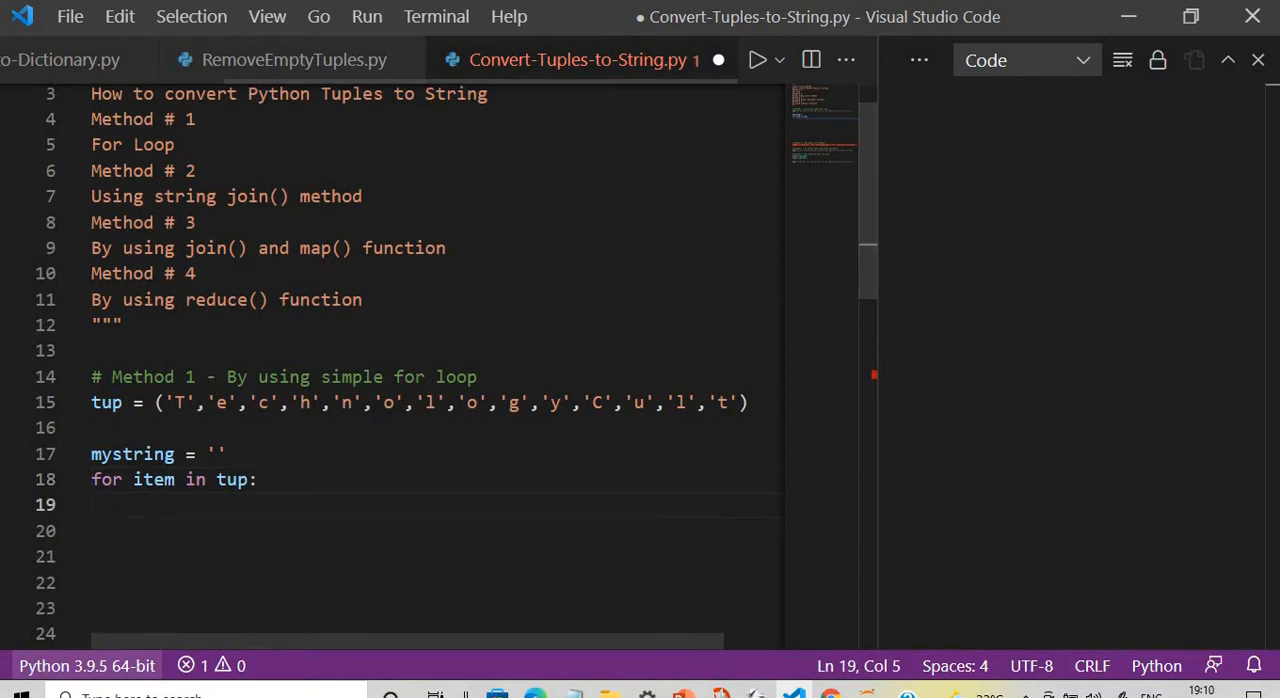
pyautogui.write('mystring = mystring + i')
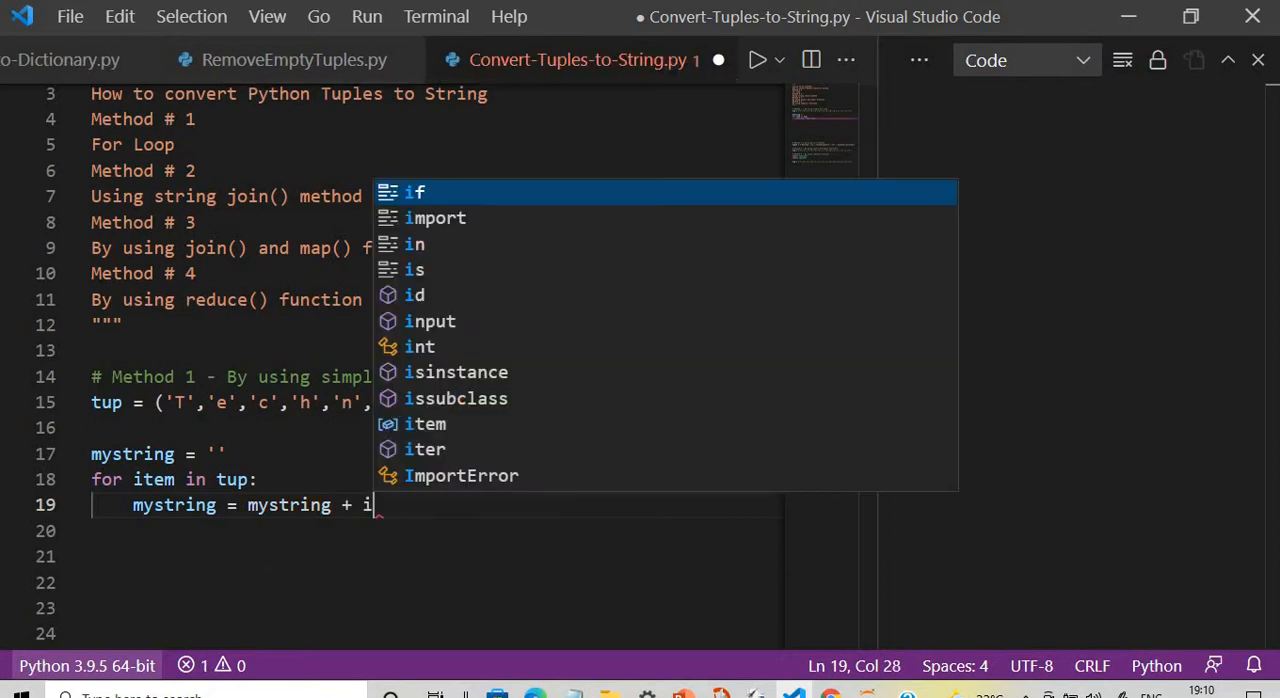
pyautogui.write('tem')
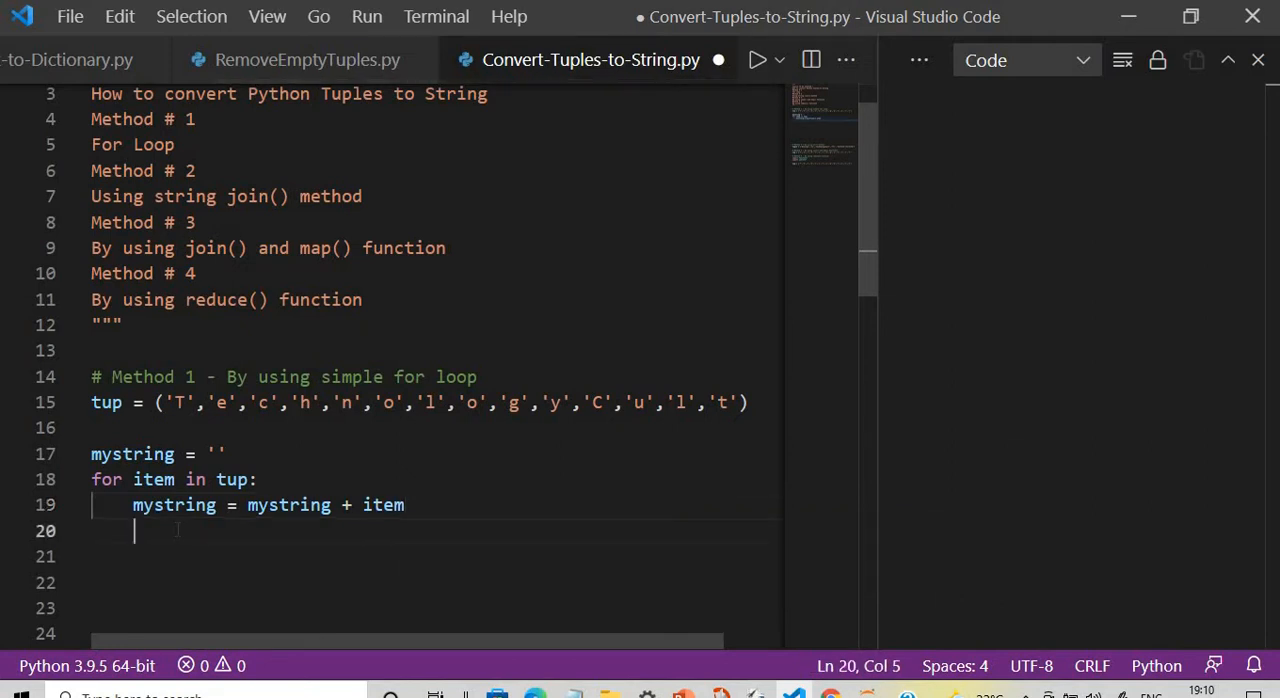
# Step: Add print('The Final String is :', mystring) and save the file
pyautogui.write('print(')
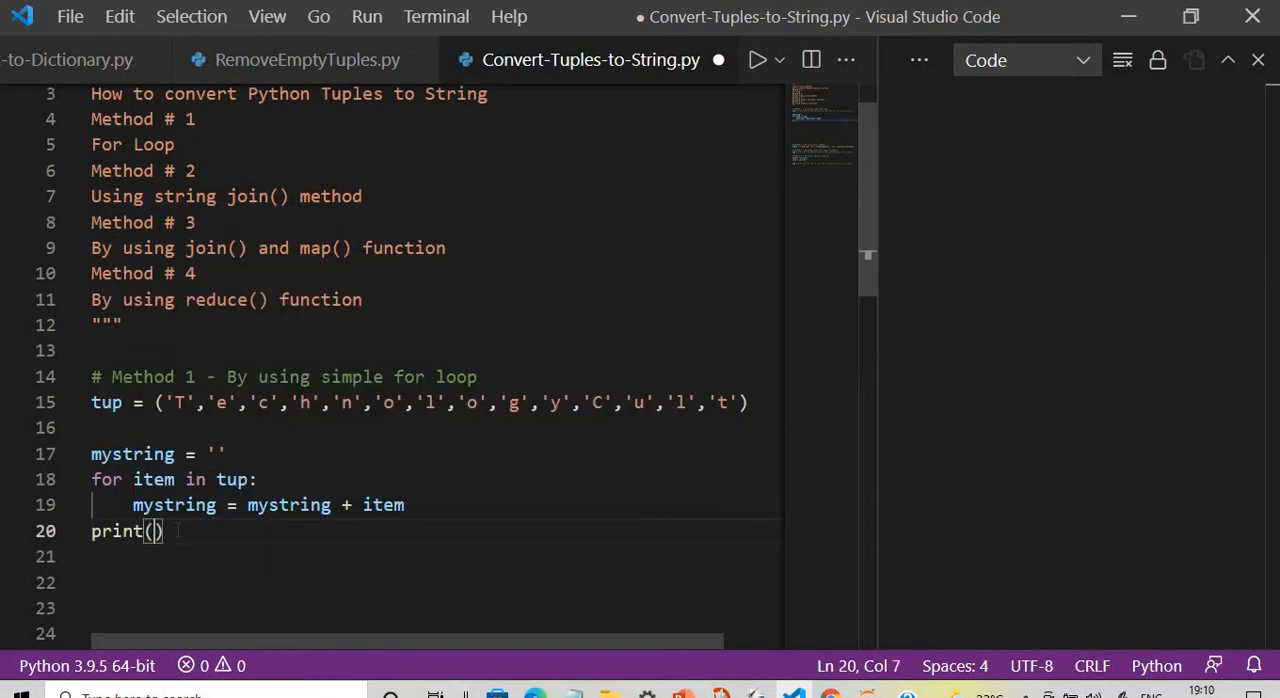
pyautogui.write("'The '")
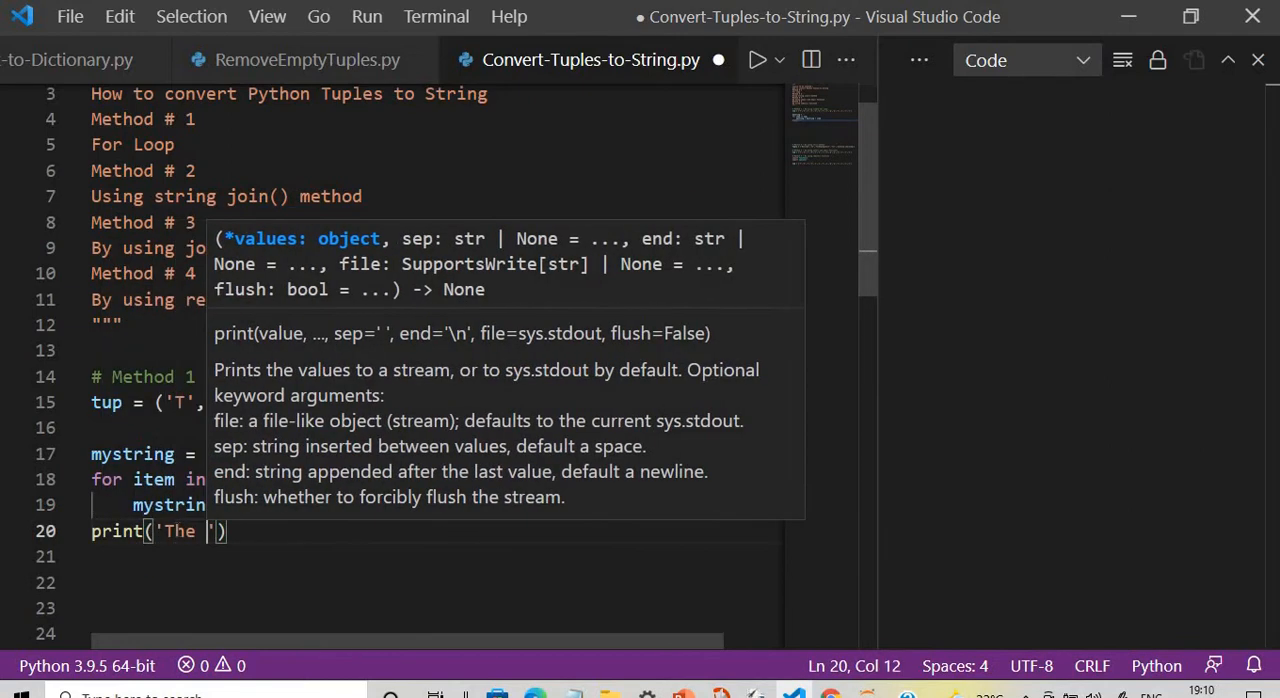
pyautogui.write('Final Stri')
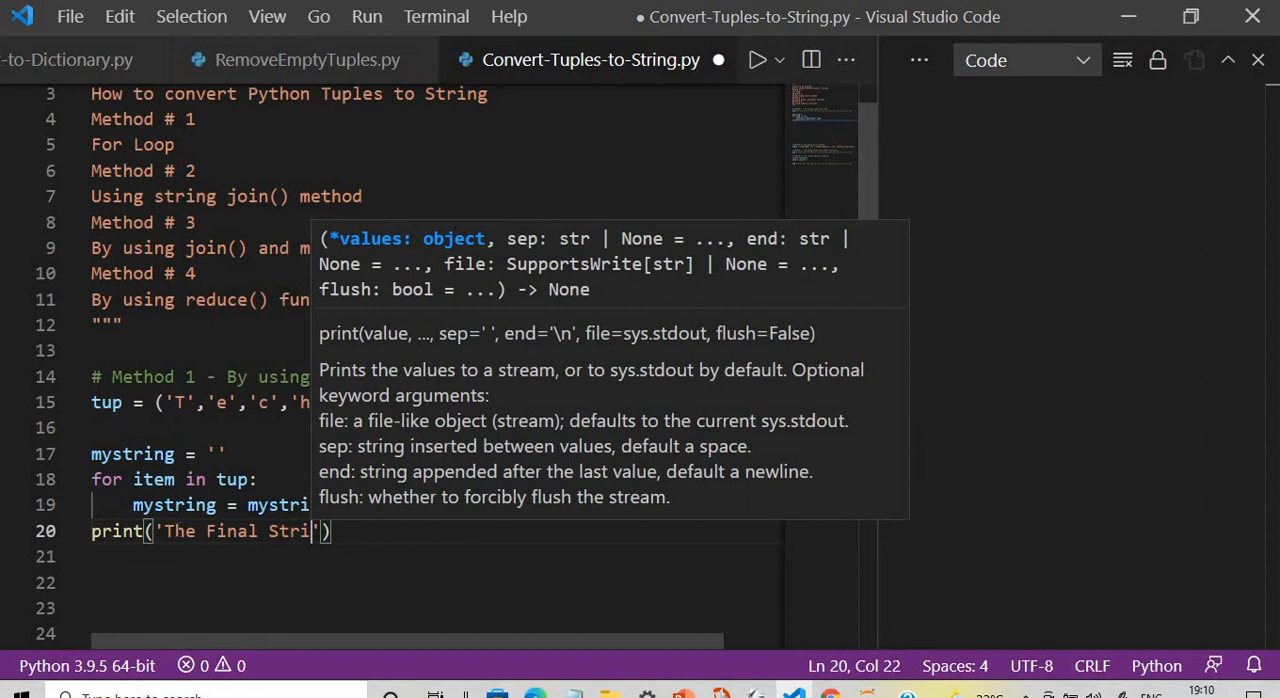
pyautogui.click(270, 402)
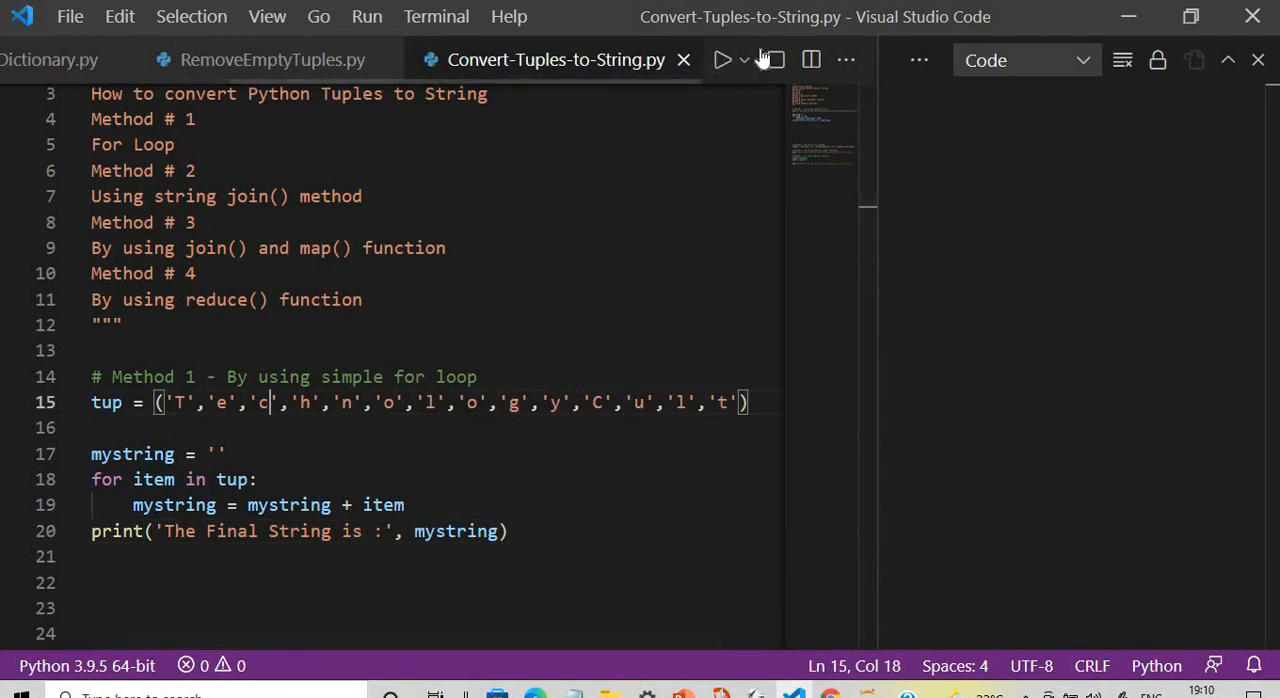
# Step: Run the script so it outputs The Final String is : TechnologyCult
pyautogui.click(722, 60)
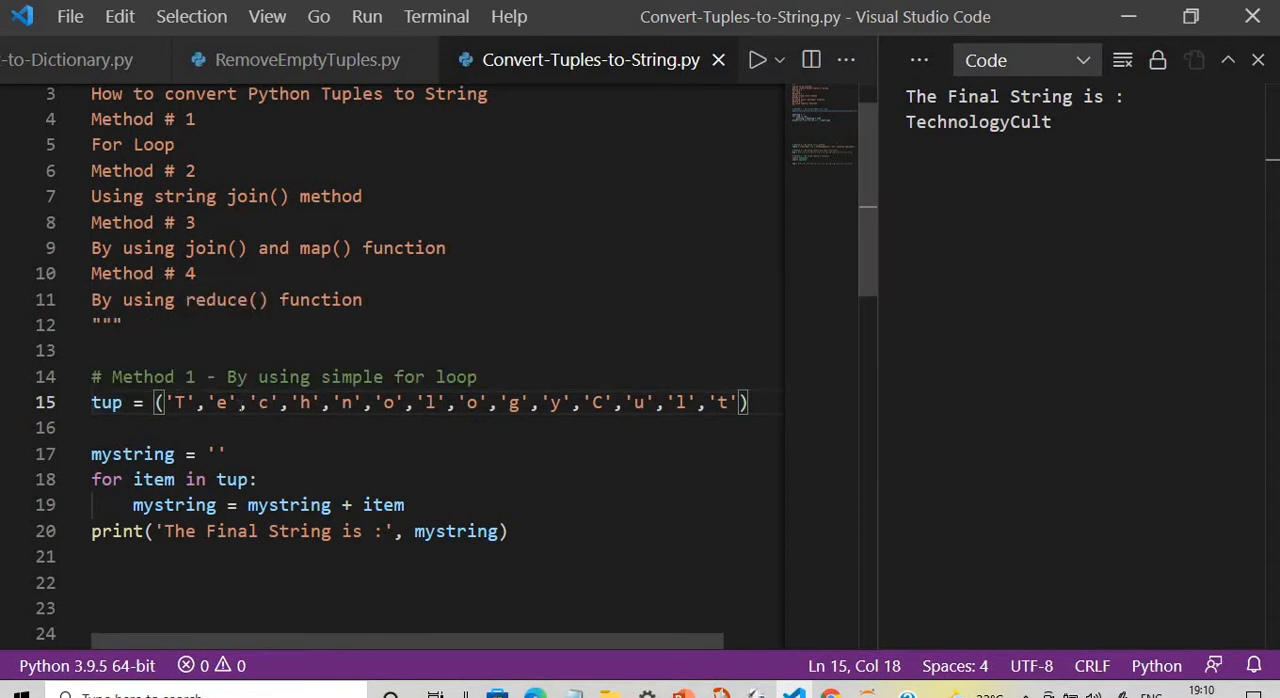
pyautogui.moveTo(160, 504)
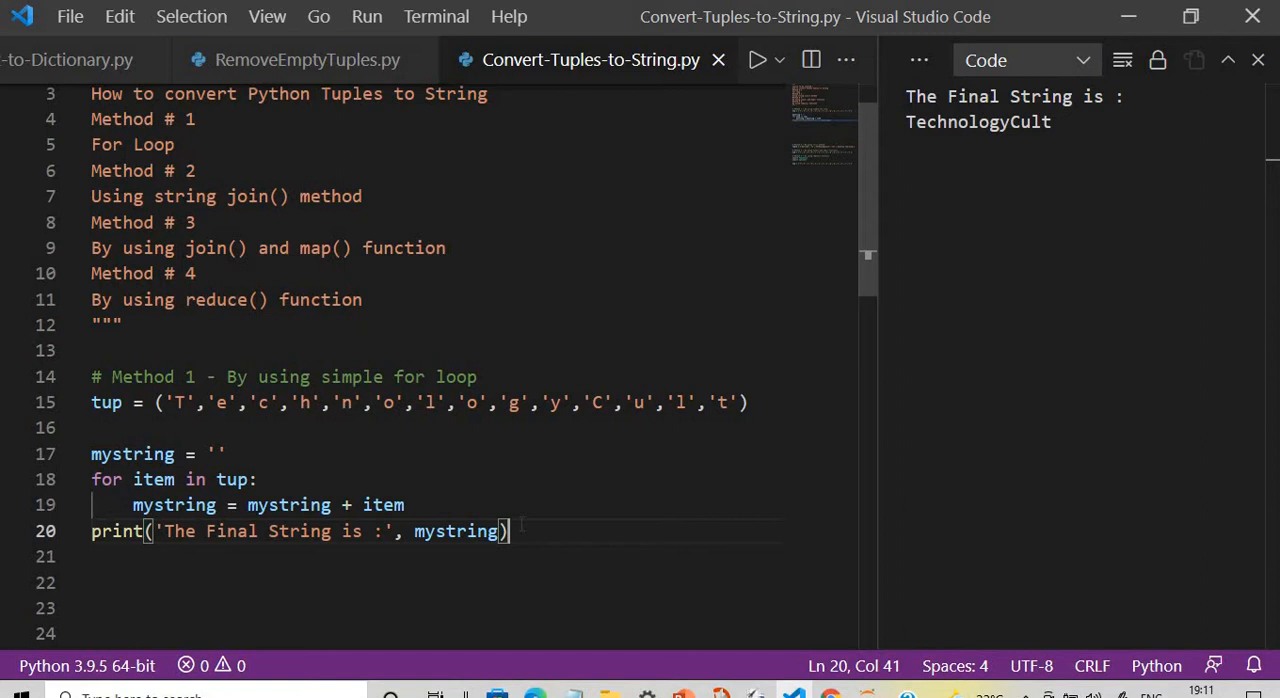
pyautogui.click(92, 402)
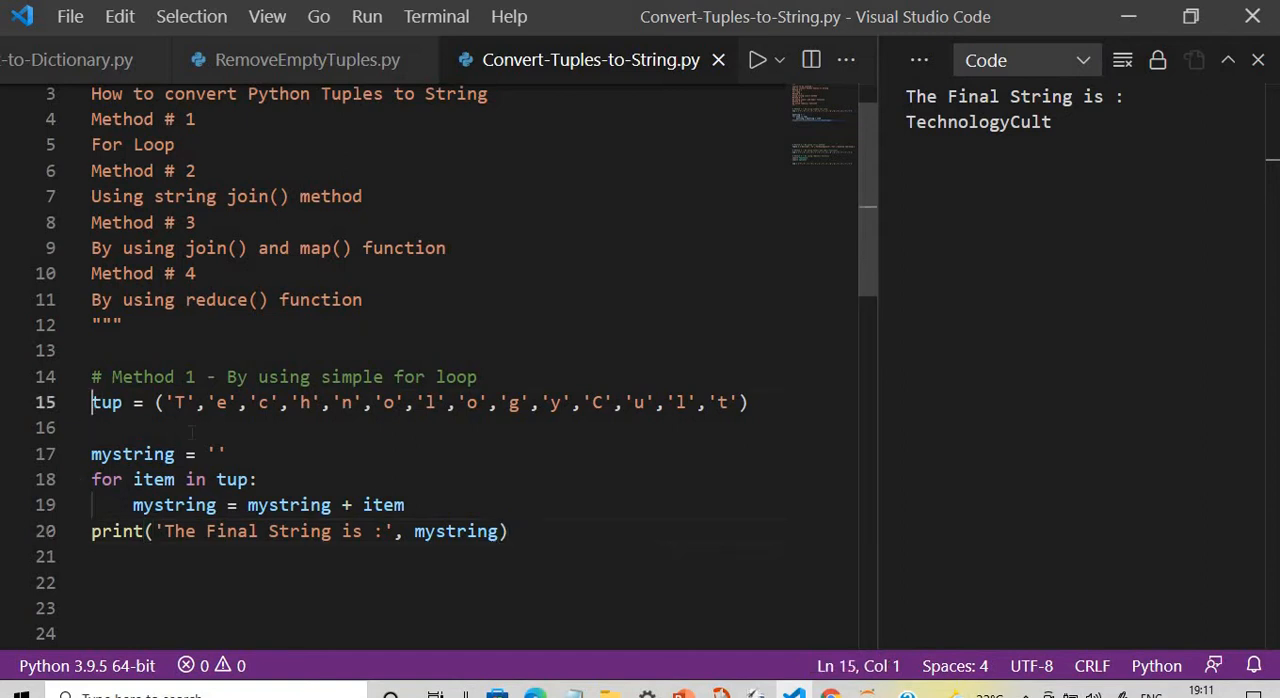
# Step: Comment out Method 1, then write tuple_to_string = ' '.join(Tuple) with its print statement
pyautogui.press('ctrl+/')
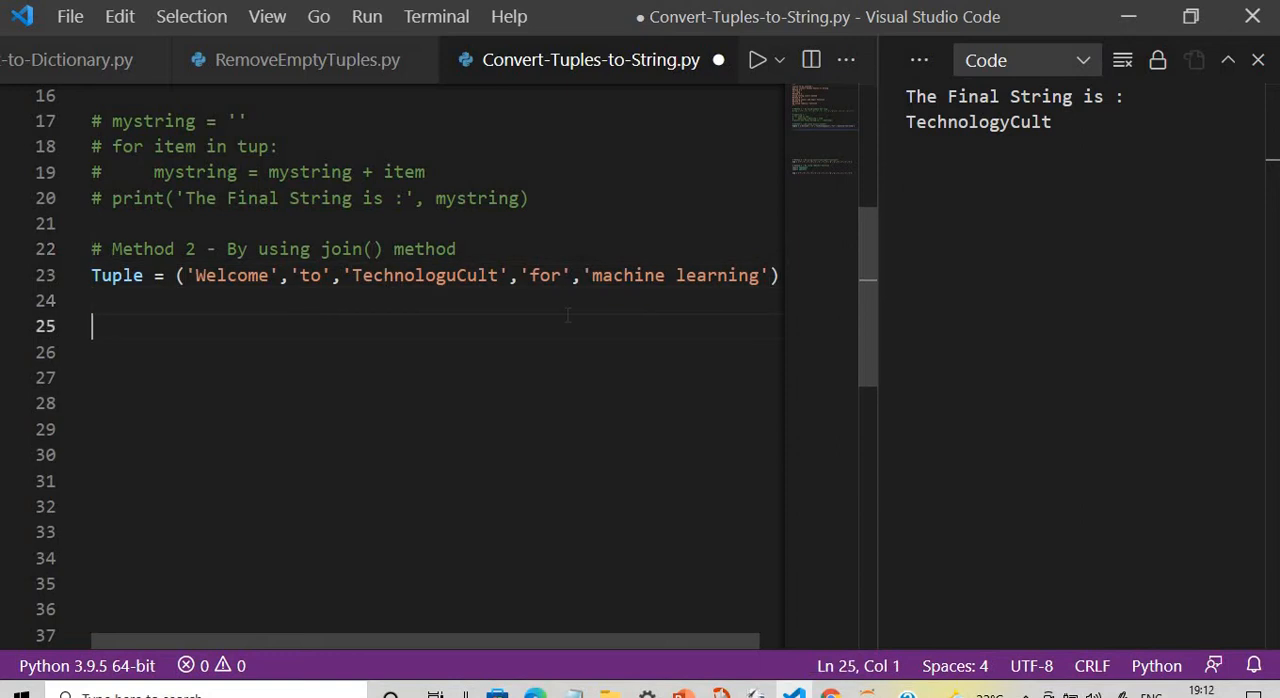
pyautogui.write('tuple')
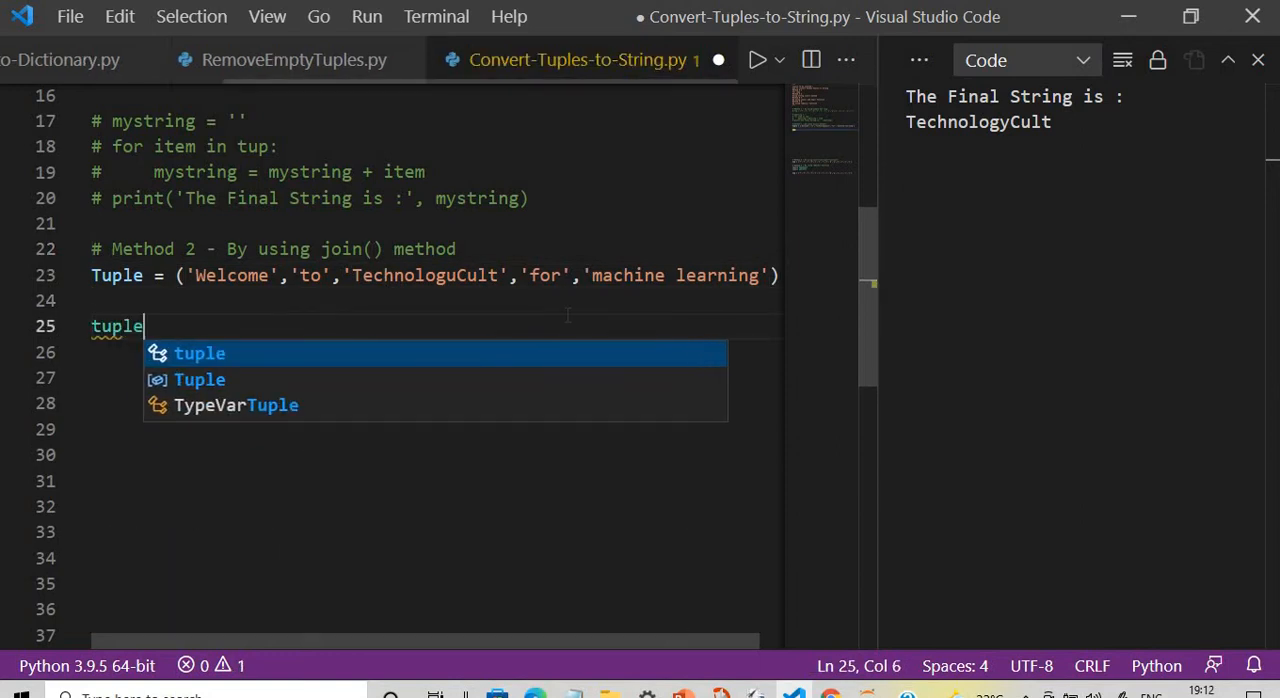
pyautogui.write('_to_stri')
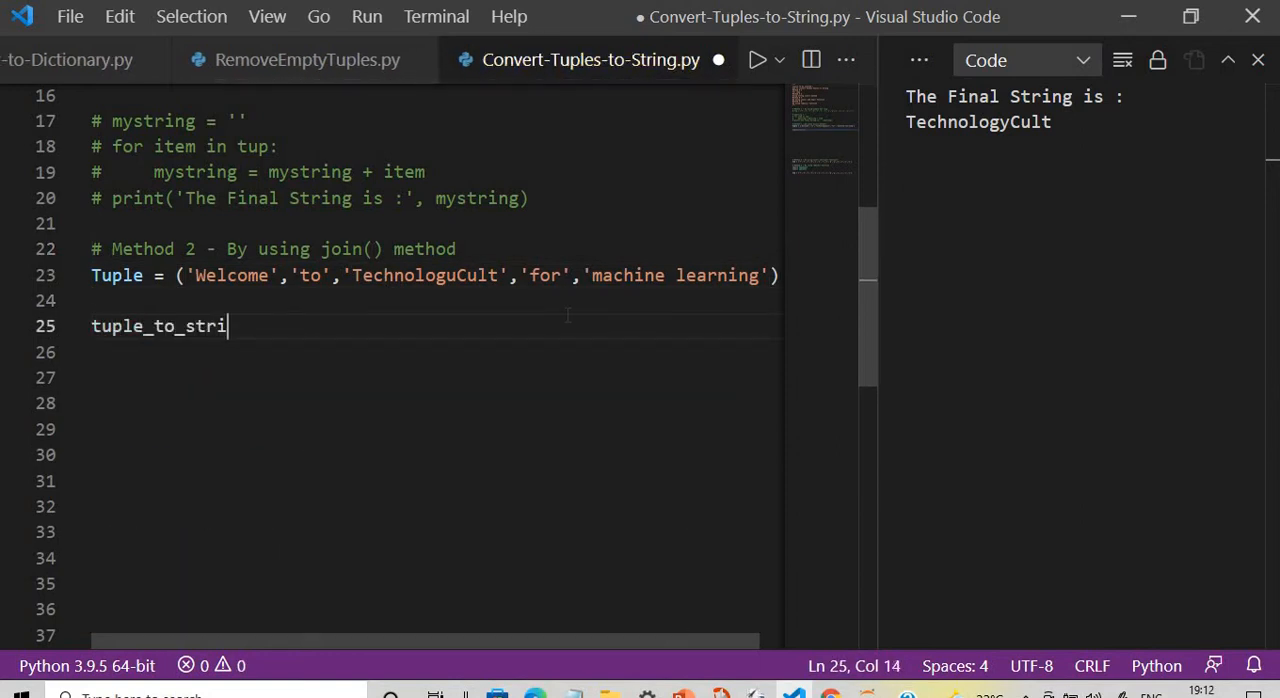
pyautogui.write("ng = ''")
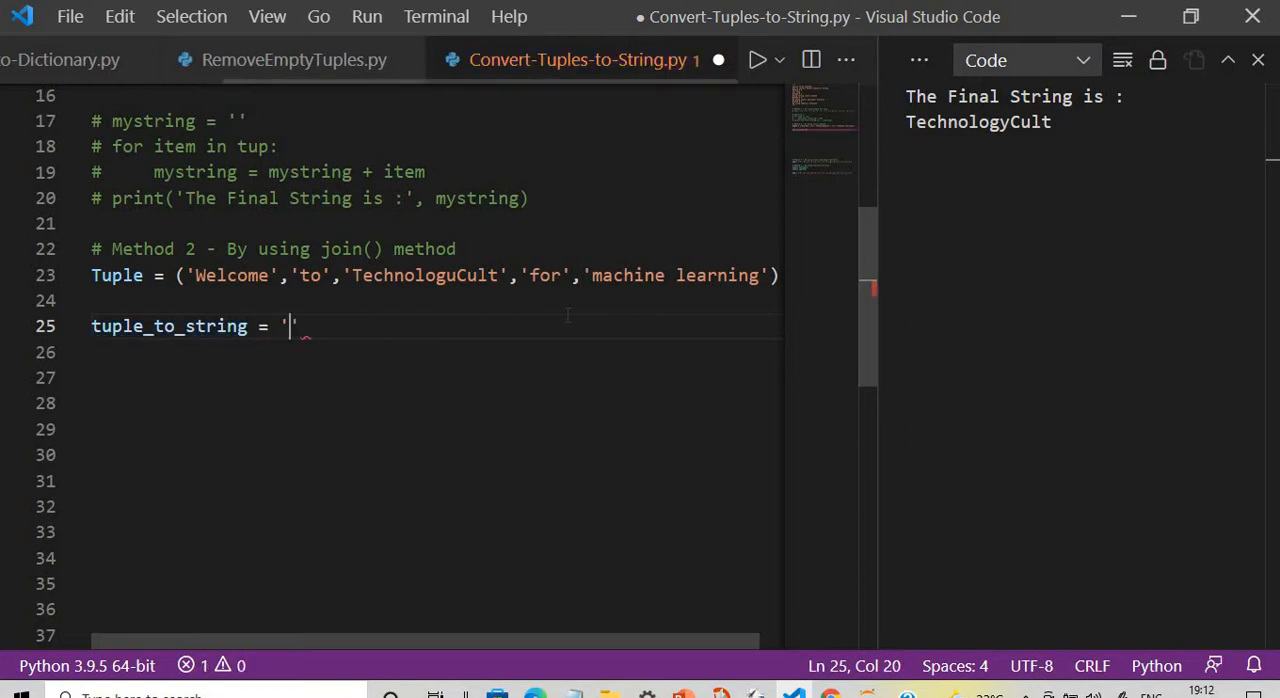
pyautogui.write('.')
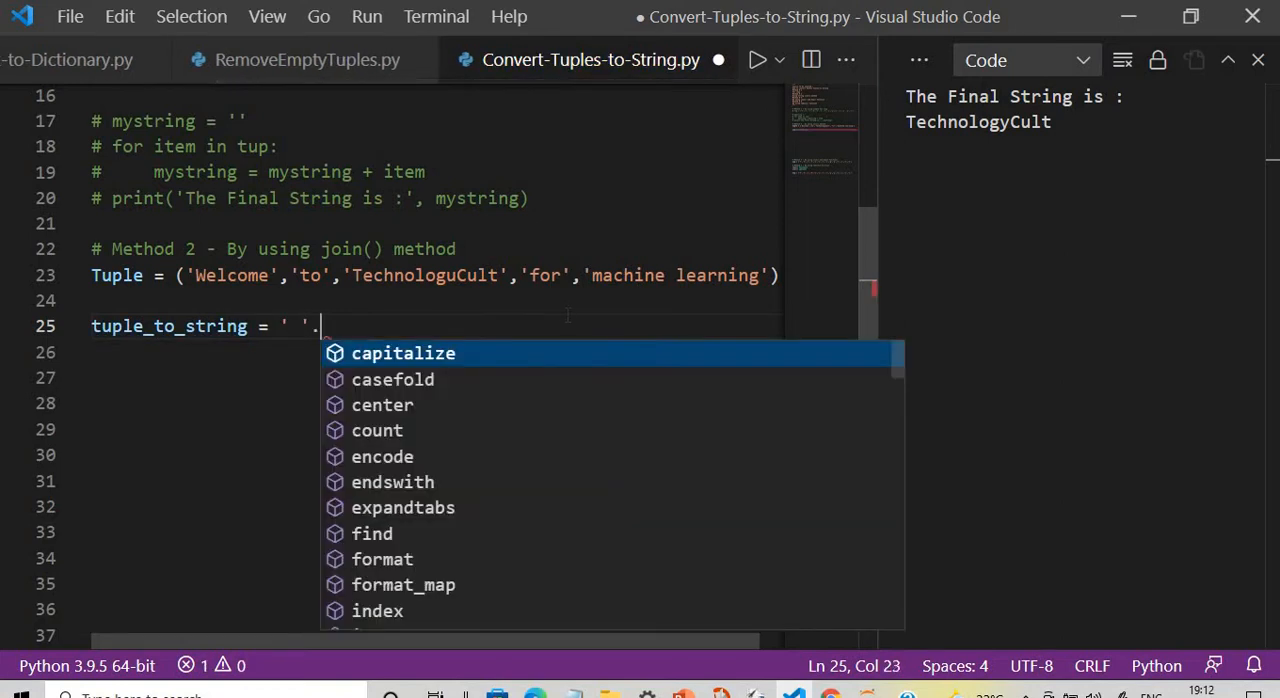
pyautogui.write('join(')
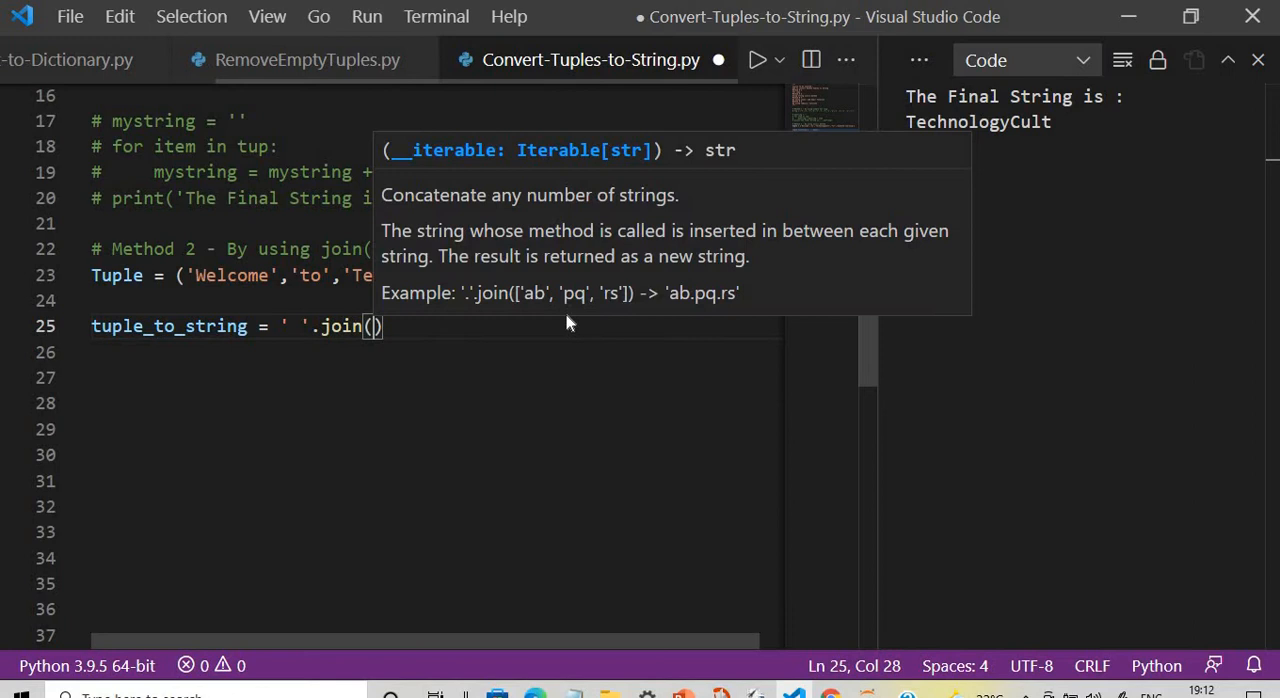
pyautogui.write('Tuple')
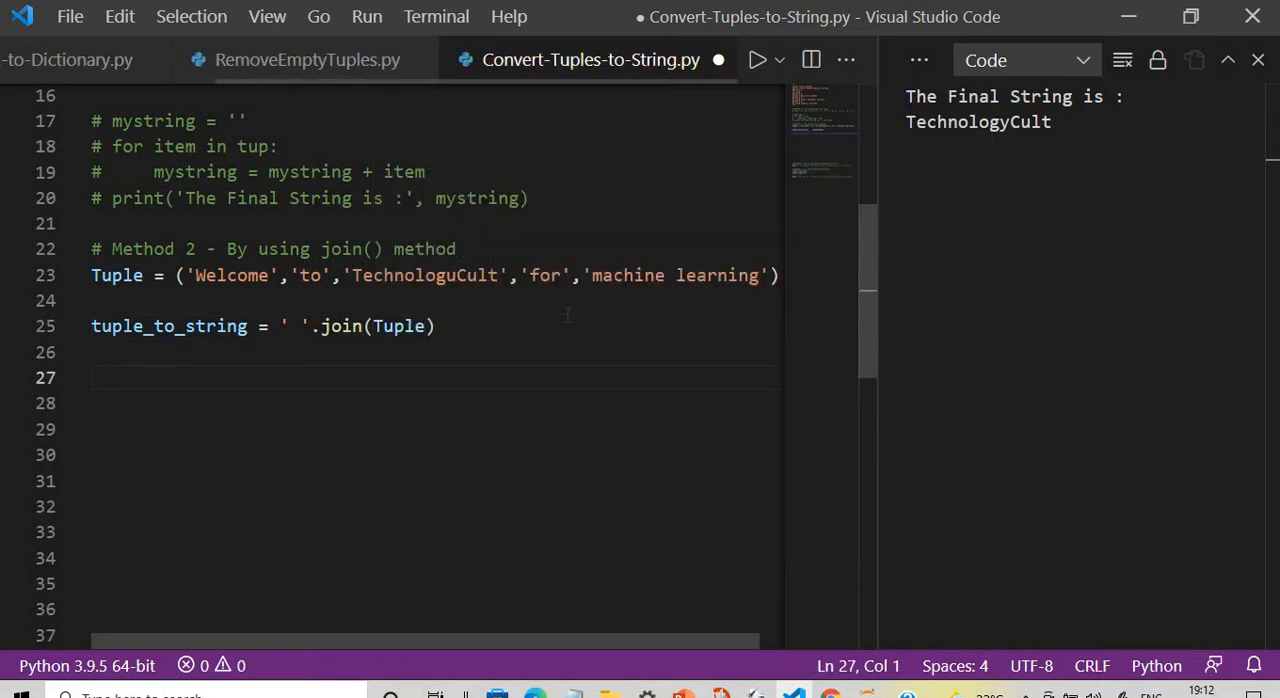
pyautogui.write("print('The Final String is :', tuple_to_string)")
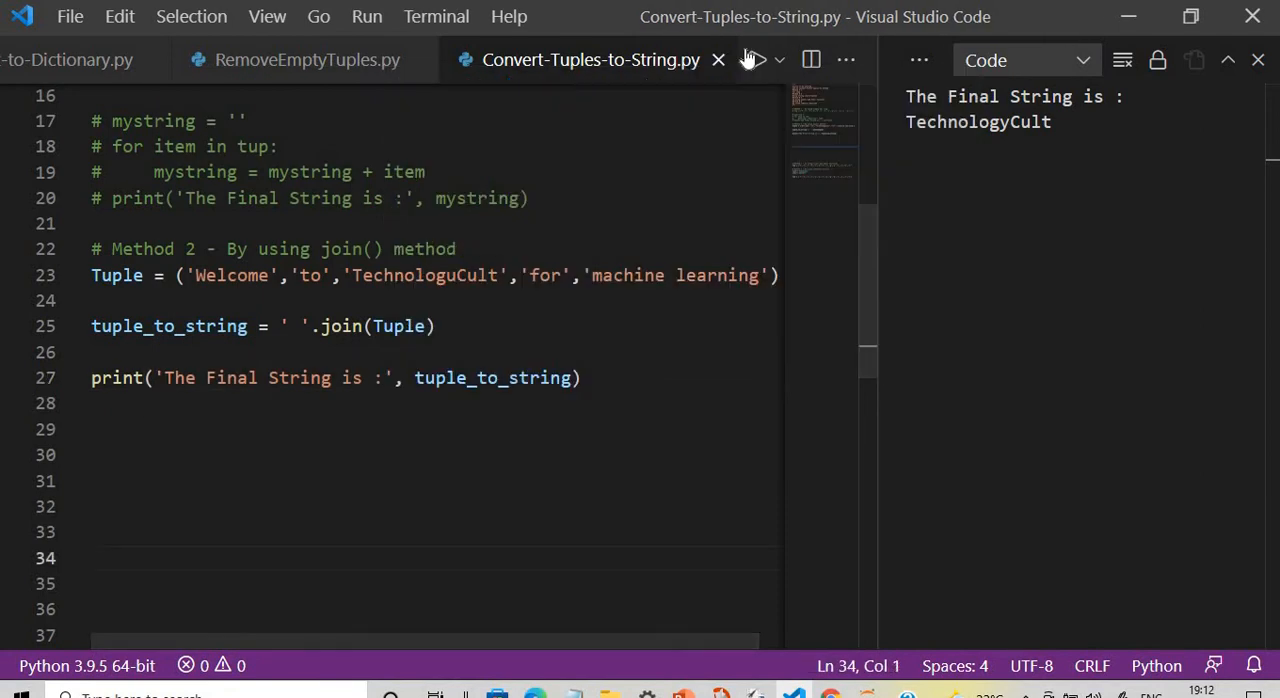
# Step: Run Method 2, add \n to the print label, and rerun so the sentence prints on its own line
pyautogui.click(752, 60)
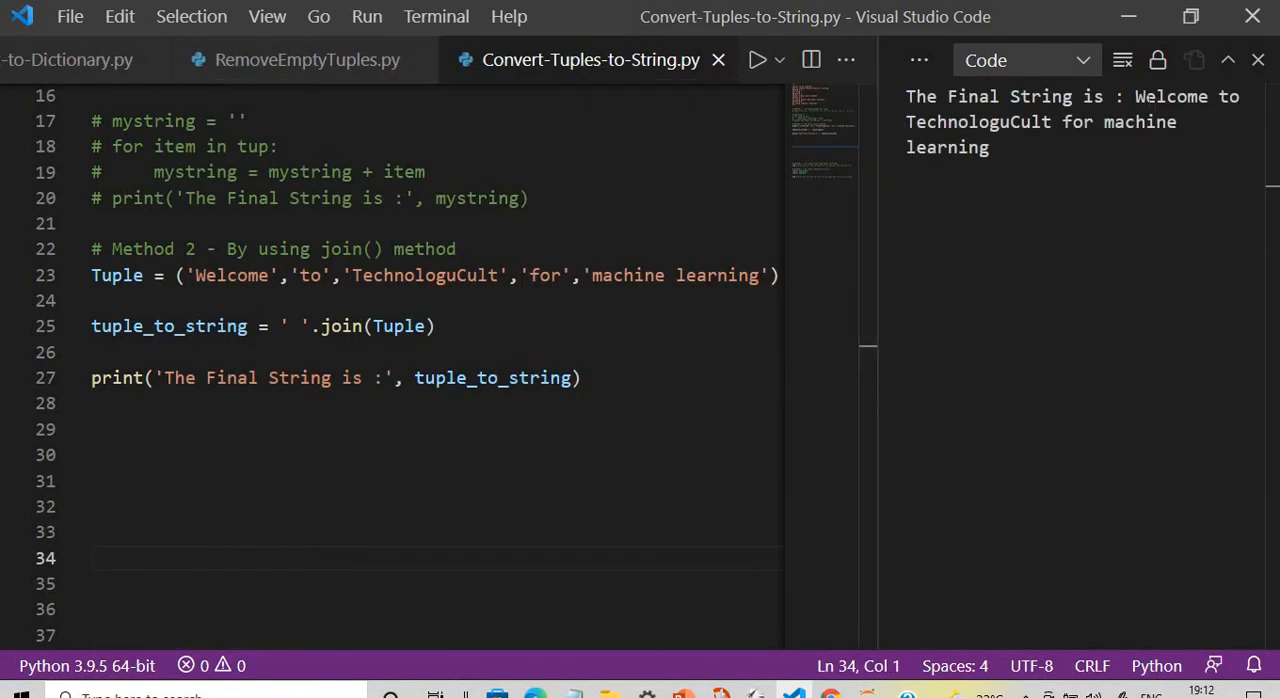
pyautogui.rightClick(1048, 120)
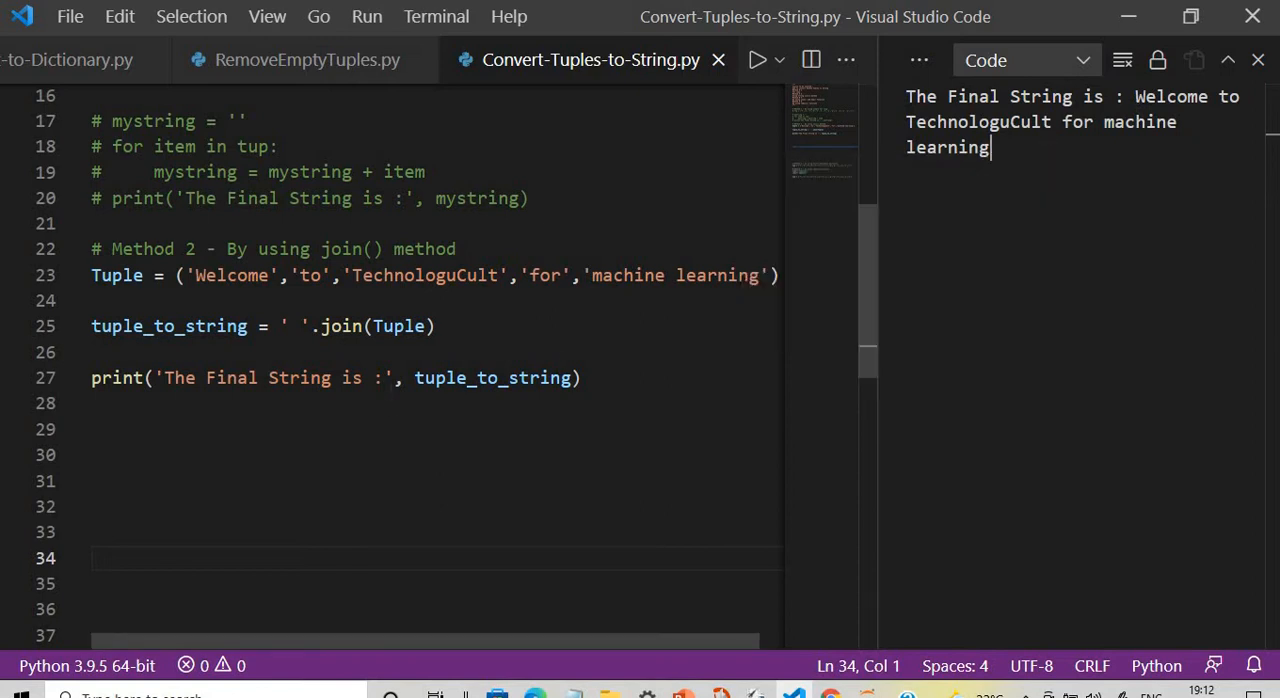
pyautogui.write('\\')
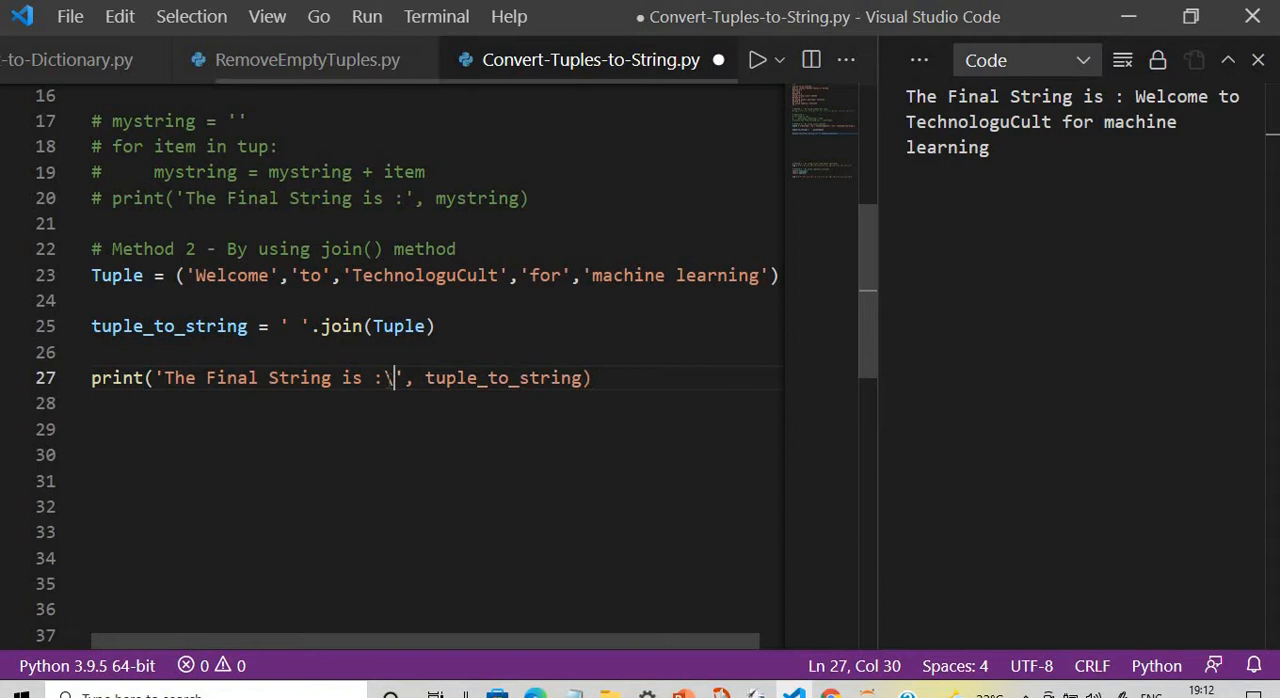
pyautogui.write('n')
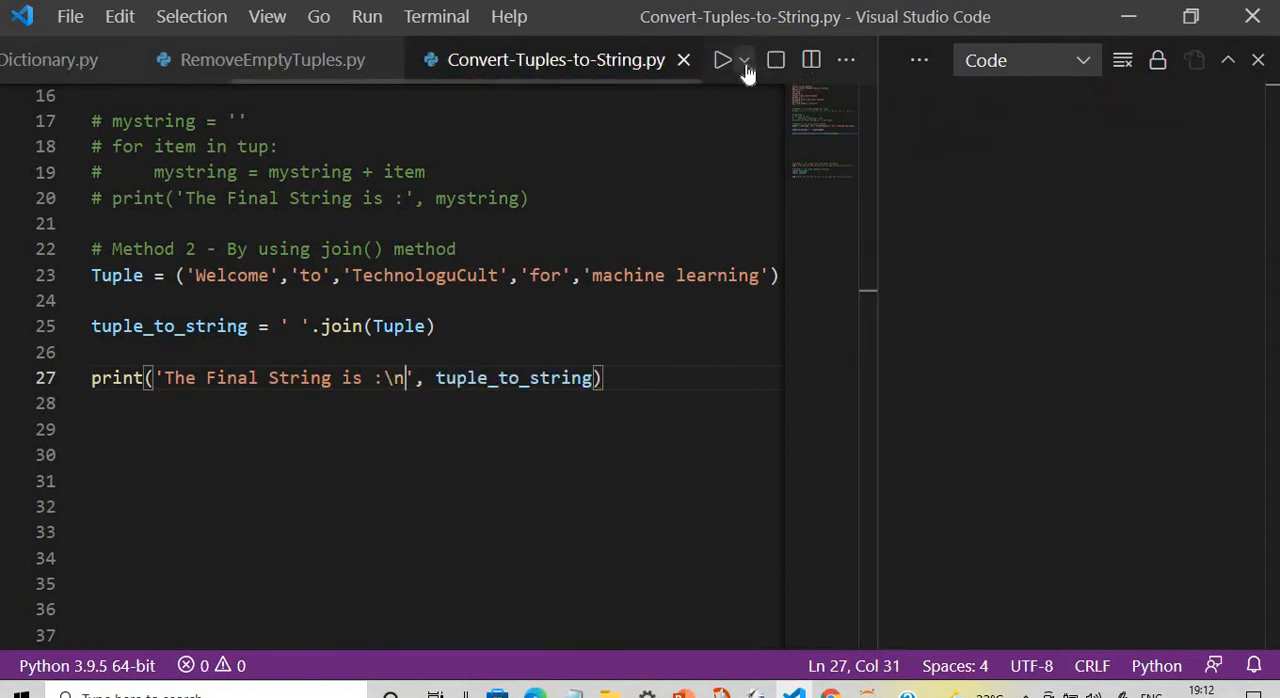
pyautogui.click(722, 60)
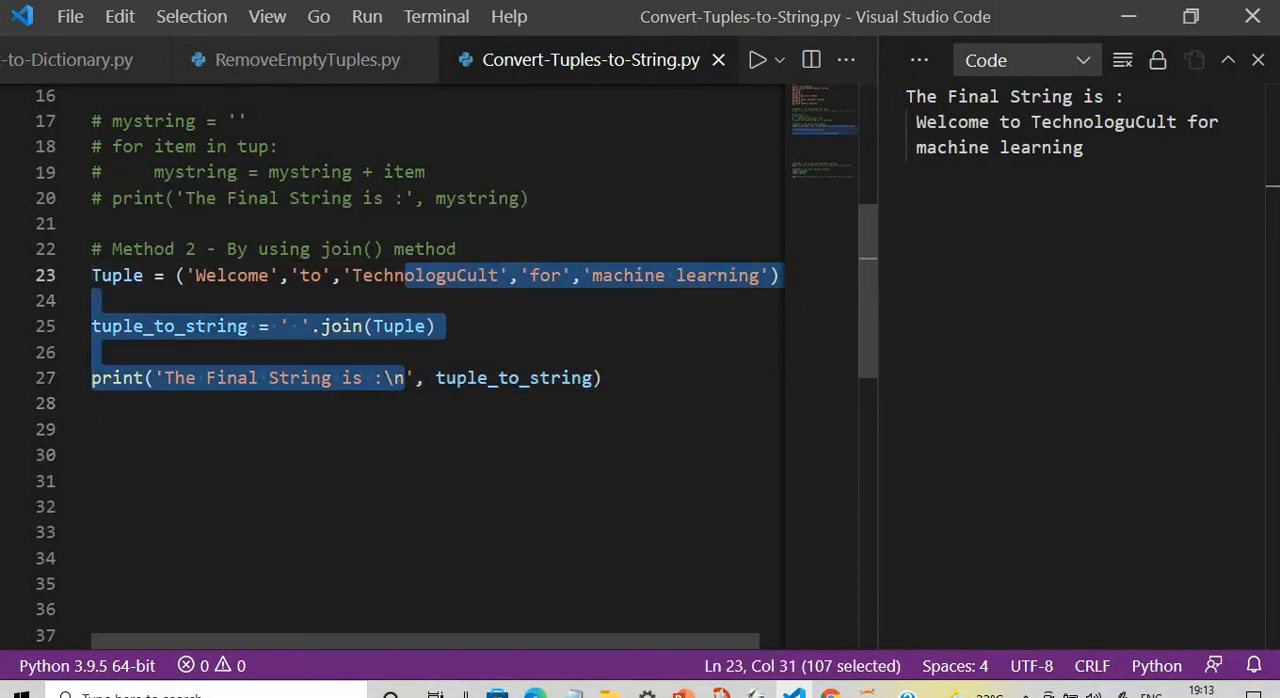
# Step: Comment out Method 2 and write Tuple_to_String = ''.join(map(lambda x:x, tup))
pyautogui.press('ctrl+/')
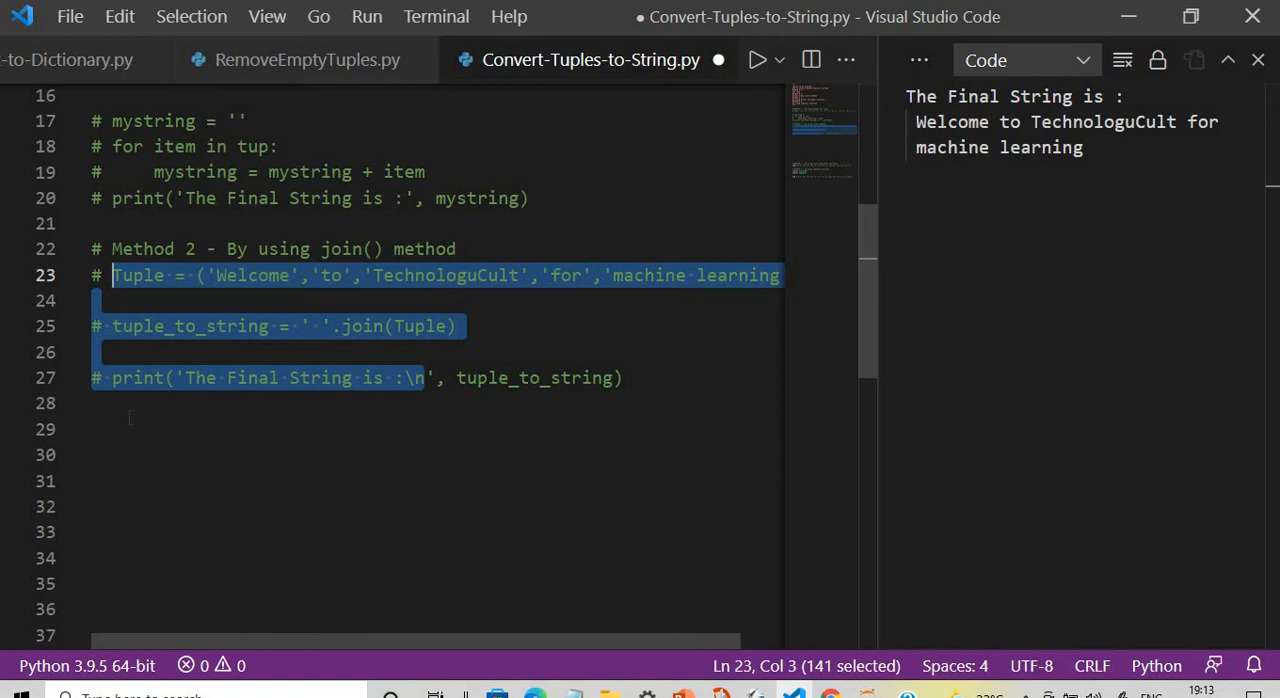
pyautogui.scroll(-3)
pyautogui.write("tup = ('T','e','c','h','n','o','l','o','g','y','C','u','l','t")
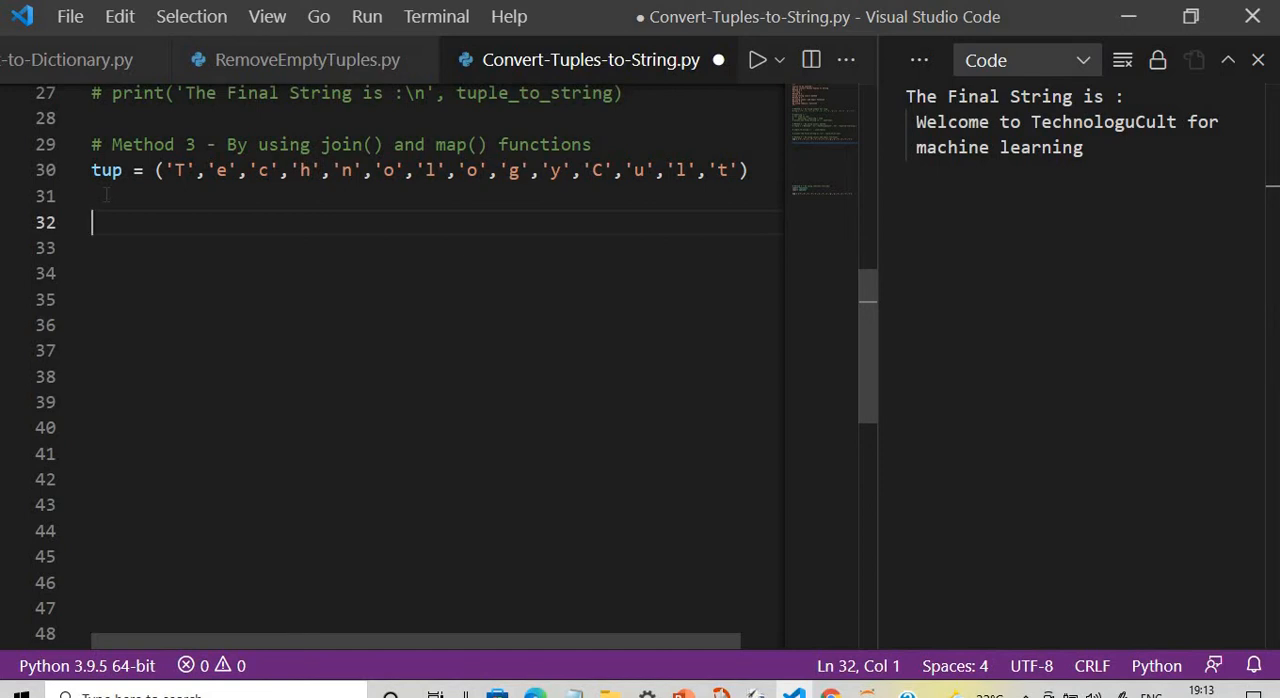
pyautogui.write('T')
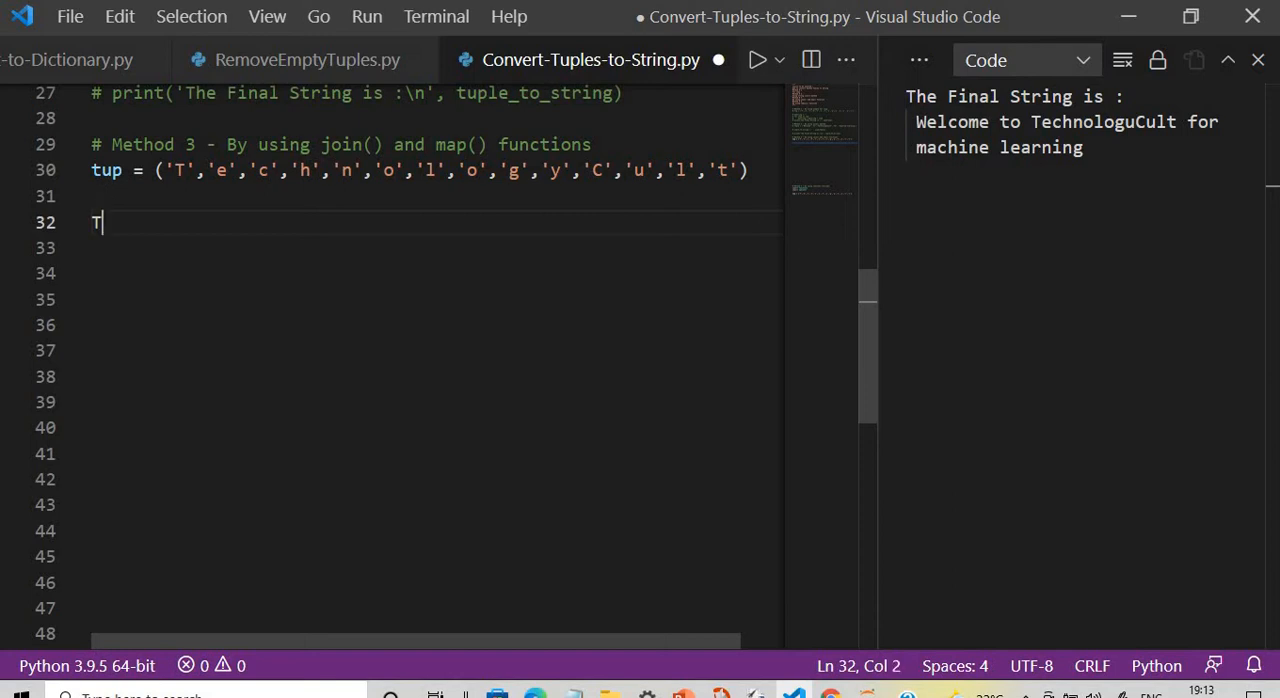
pyautogui.write('uple_')
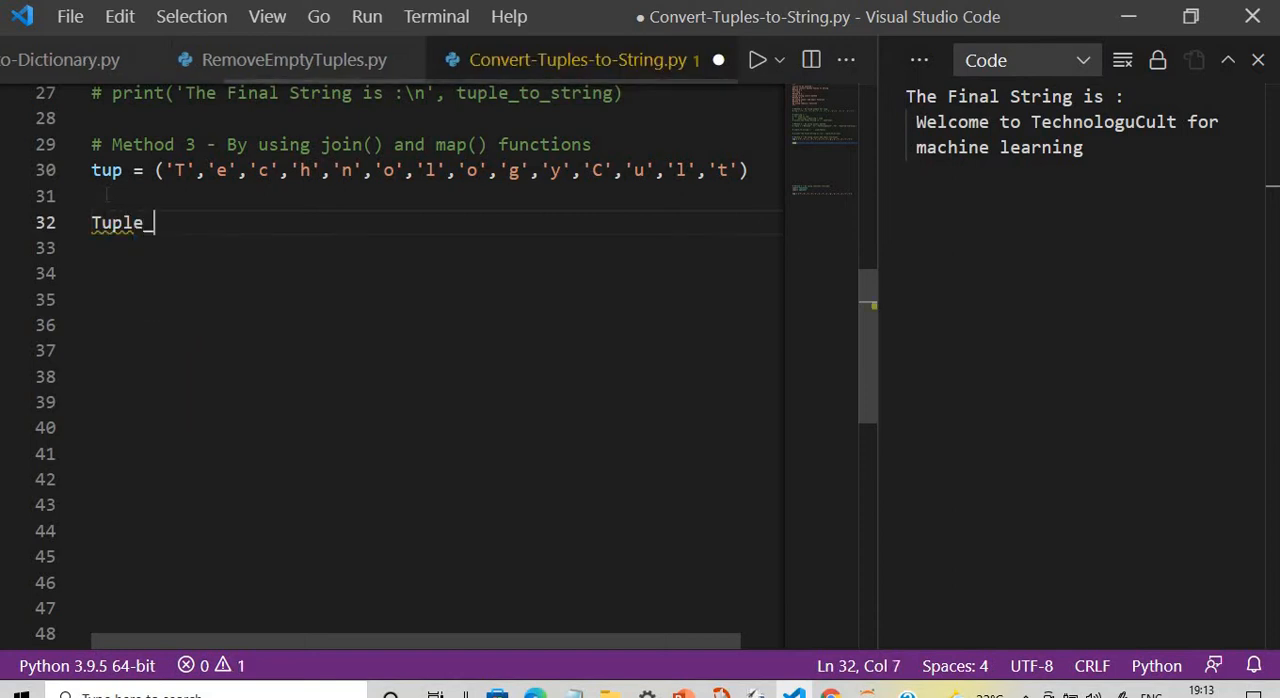
pyautogui.write('to_St')
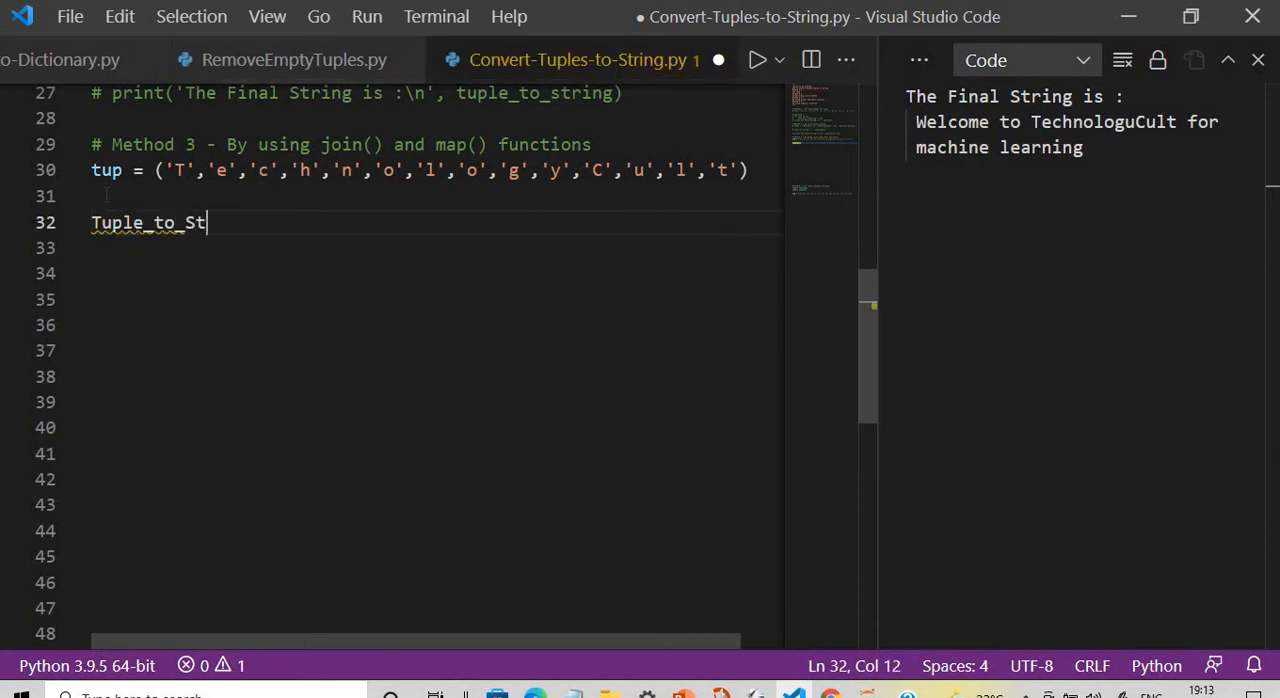
pyautogui.write('ring =')
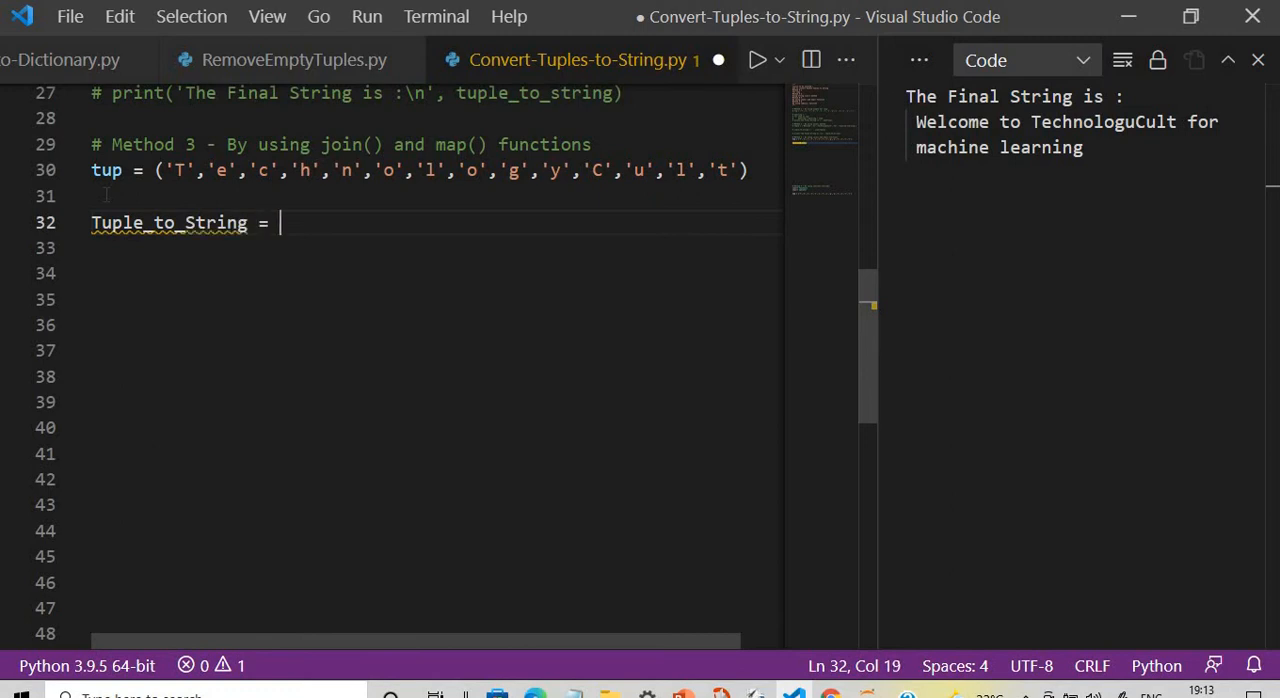
pyautogui.write("''.join")
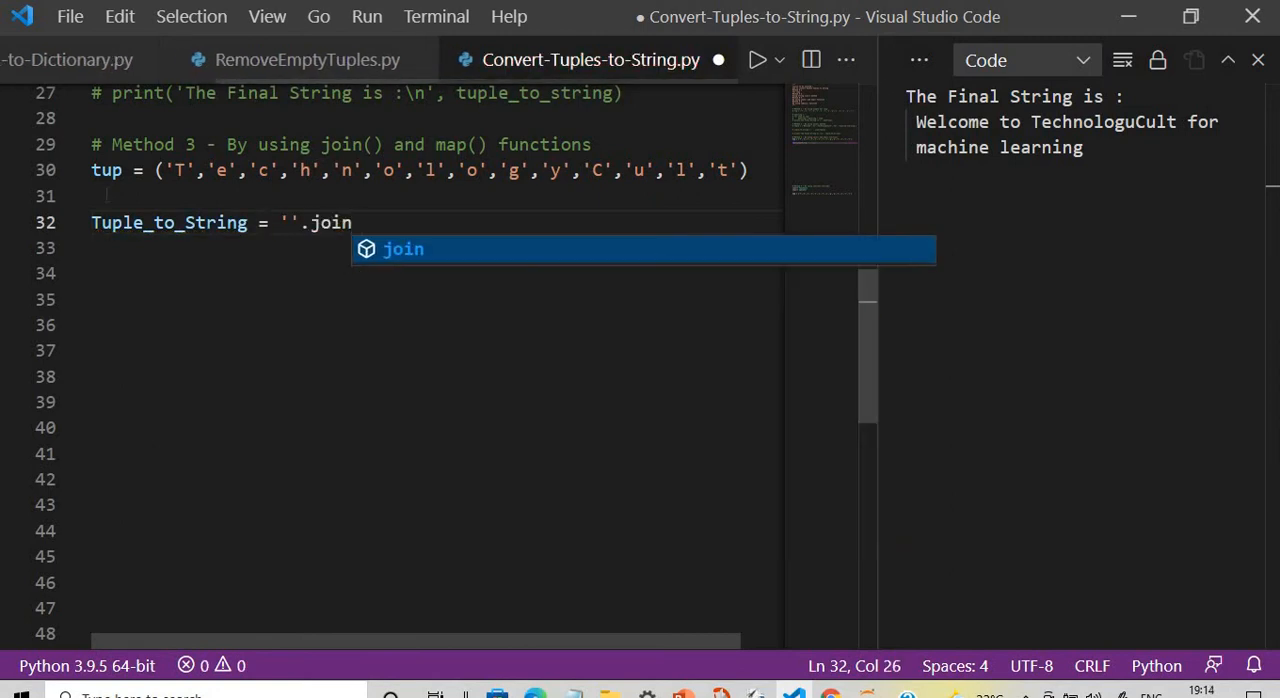
pyautogui.write('(')
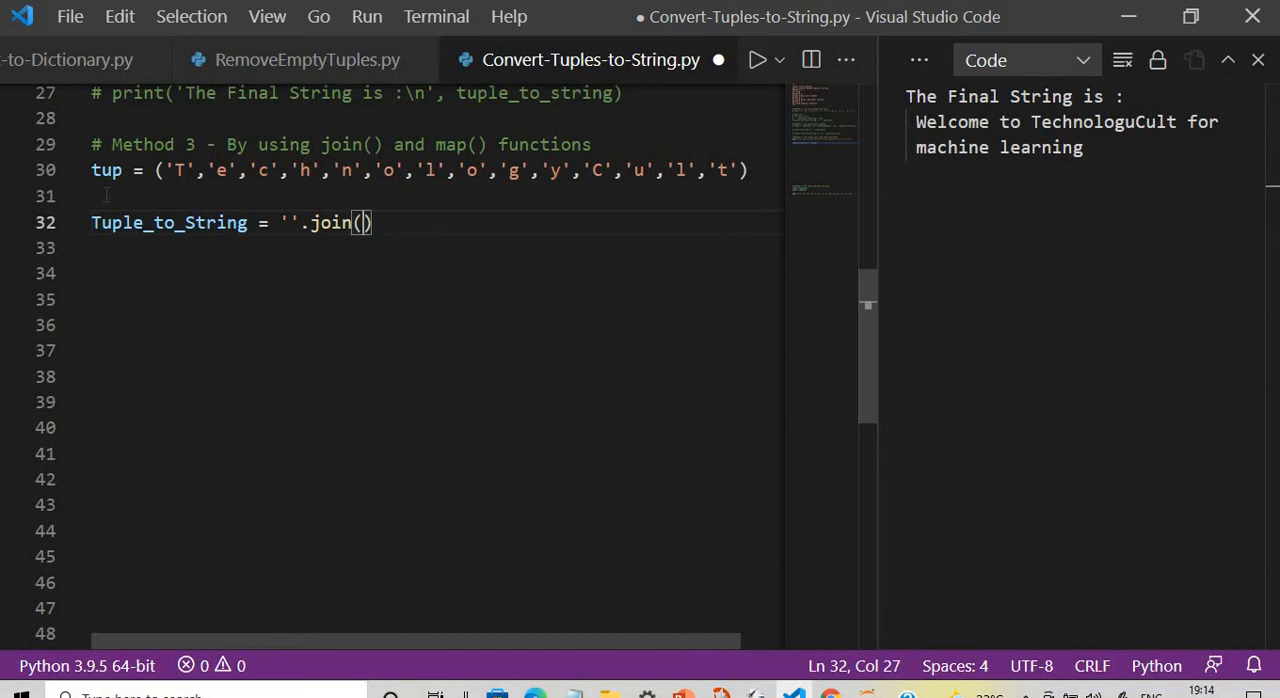
pyautogui.write('map(')
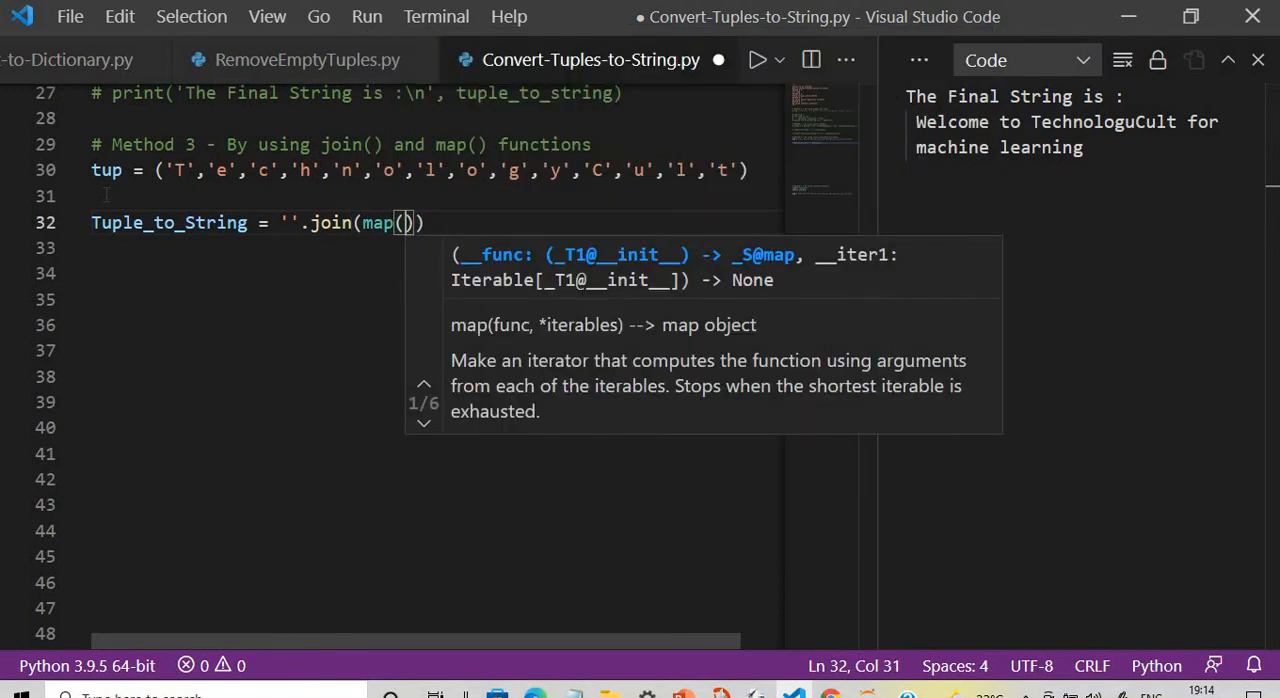
pyautogui.write('lambda')
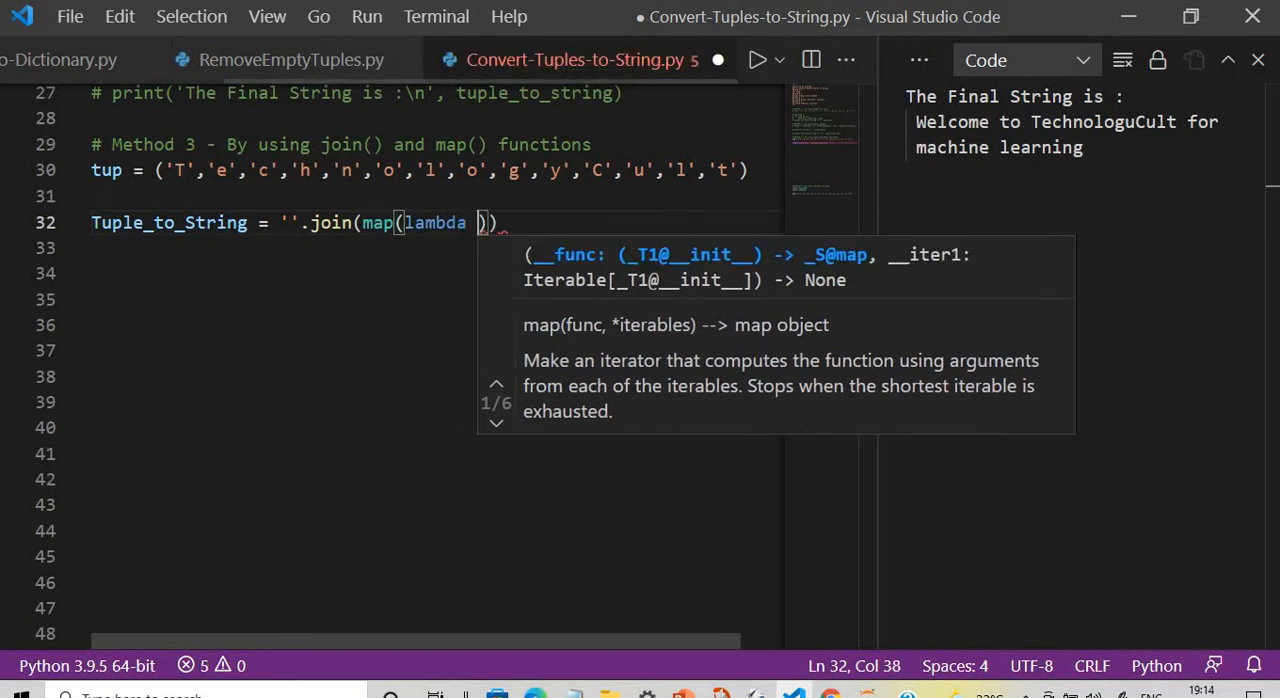
pyautogui.write('x:')
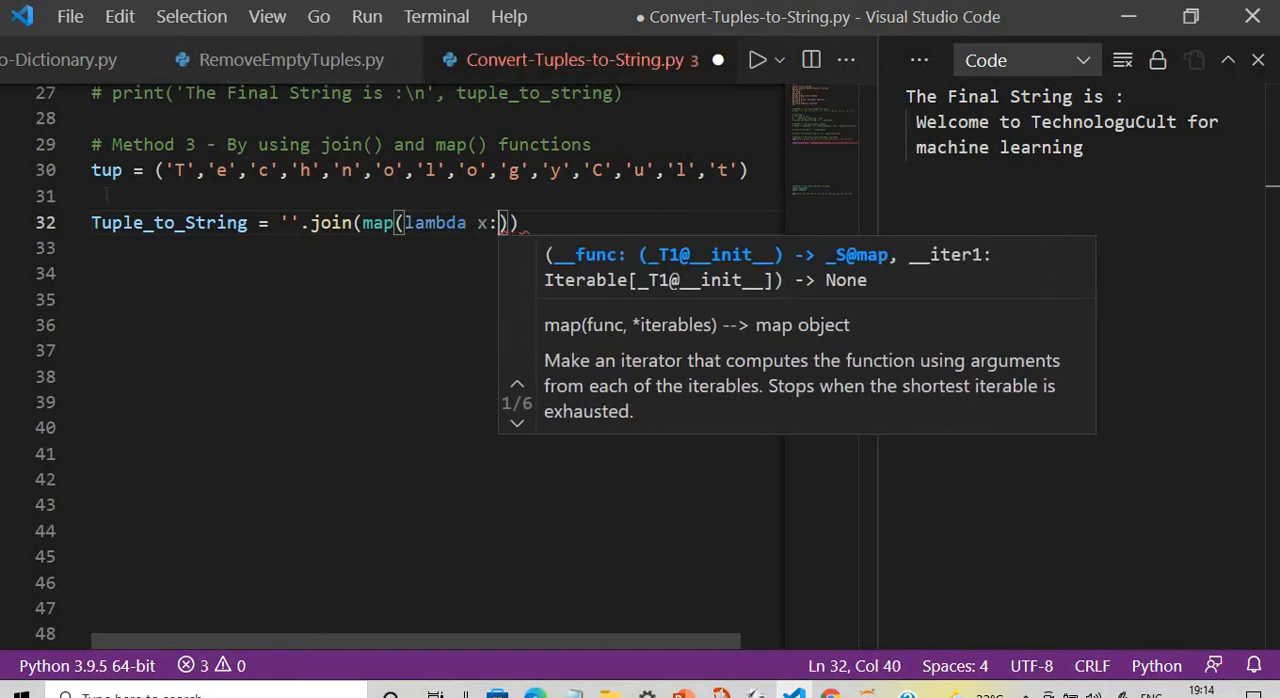
pyautogui.write(', tu')
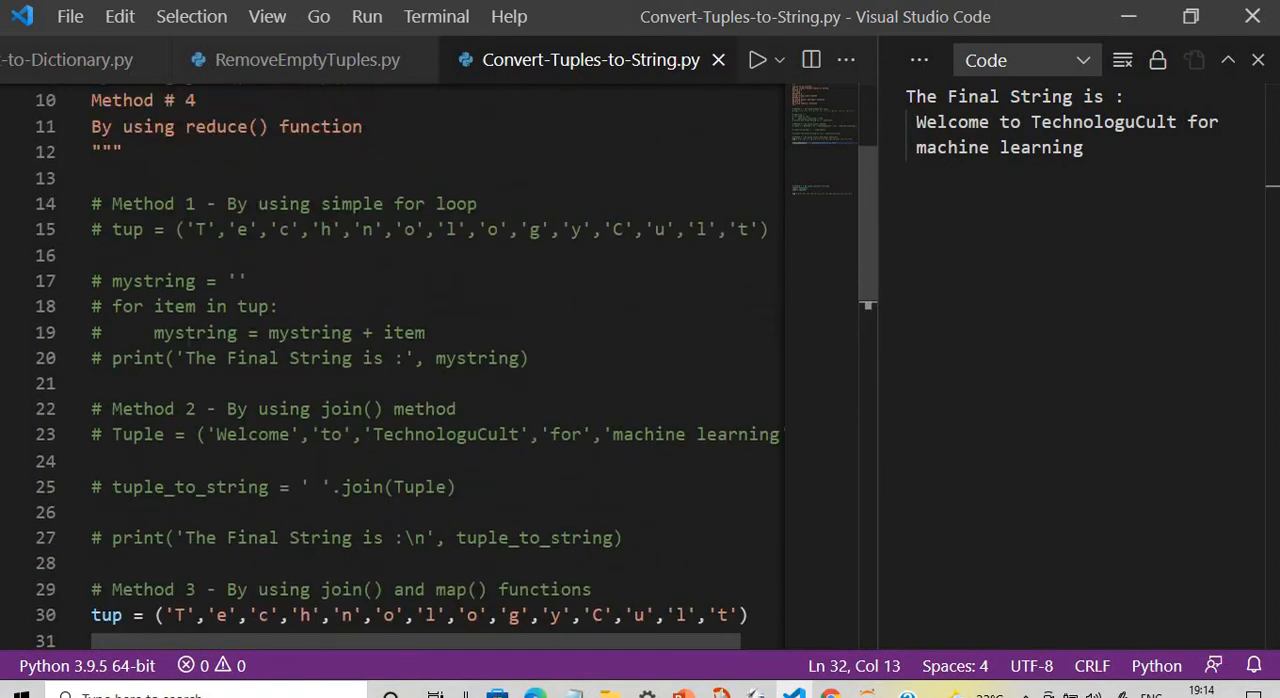
pyautogui.scroll(-3)
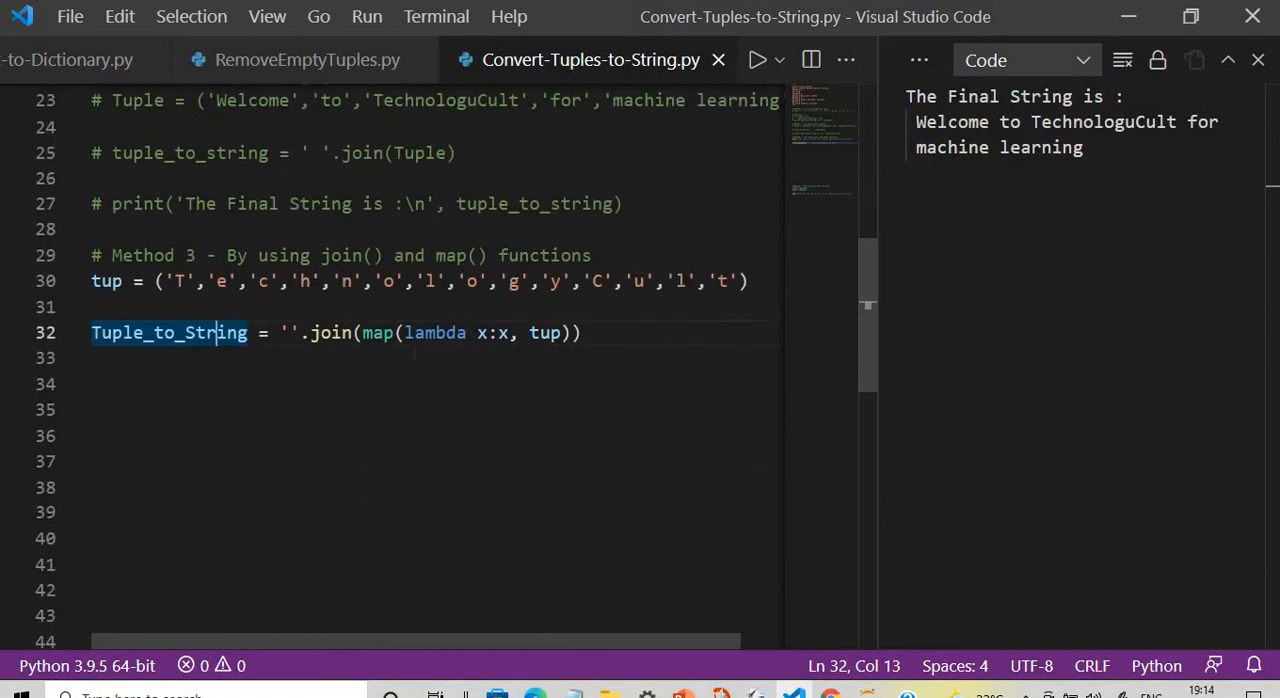
pyautogui.scroll(-3)
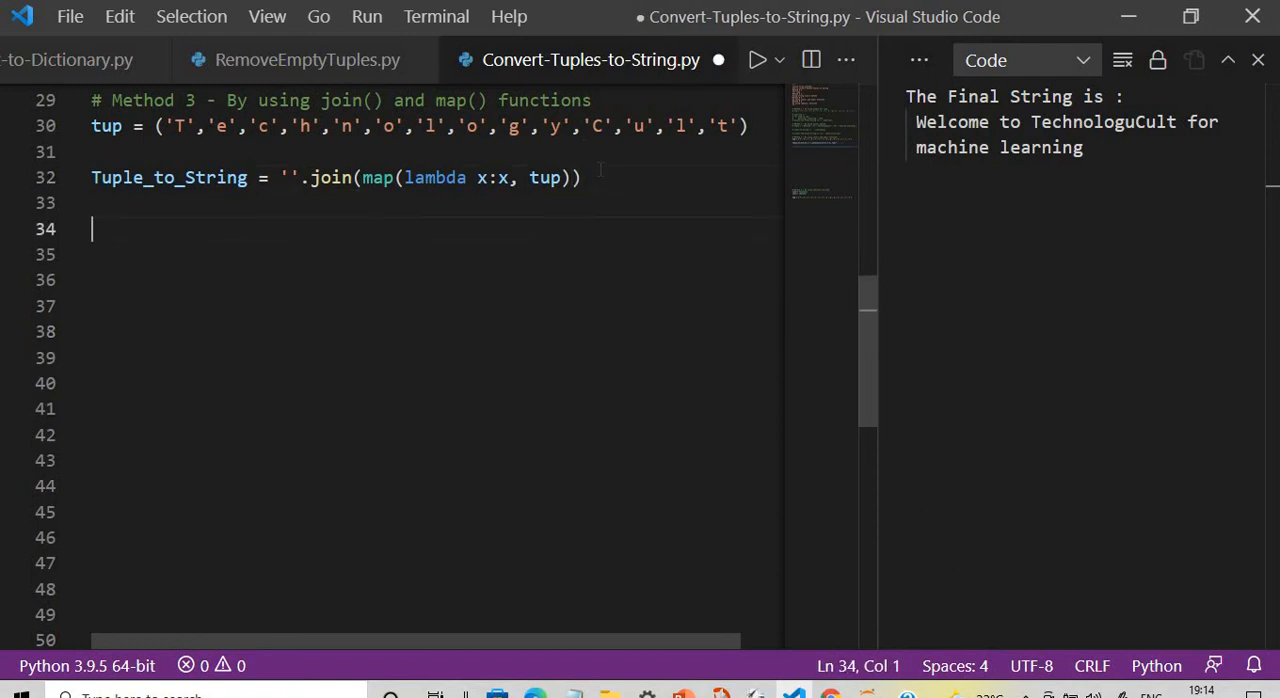
# Step: Print Tuple_to_String, run to get TechnologyCult, then change the lambda to x:x+x and rerun
pyautogui.write('print(')
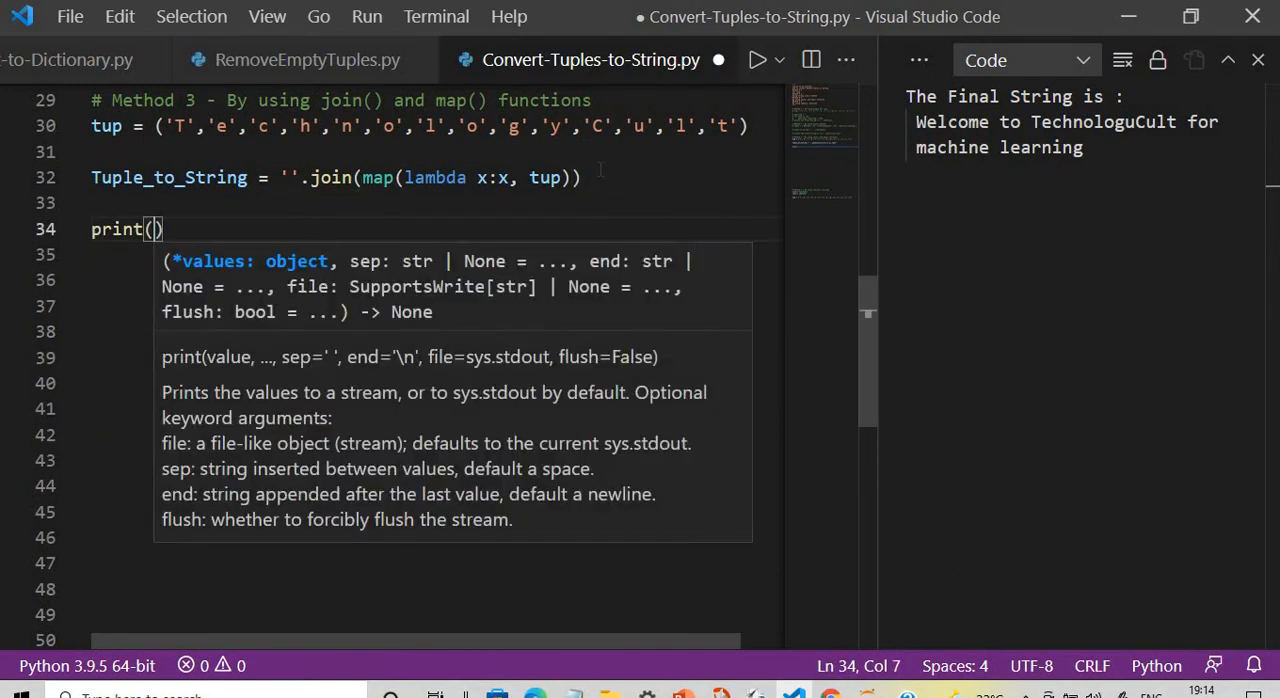
pyautogui.write("'The Final String is :', Tuple_to_String")
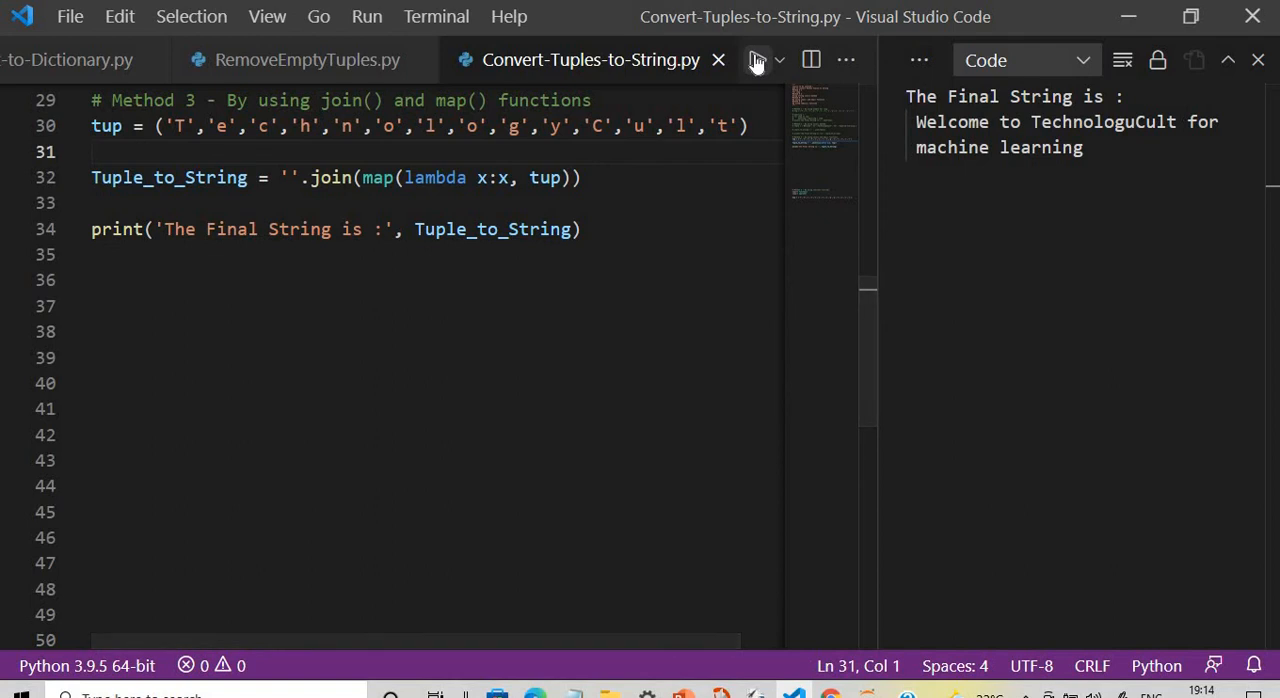
pyautogui.click(756, 60)
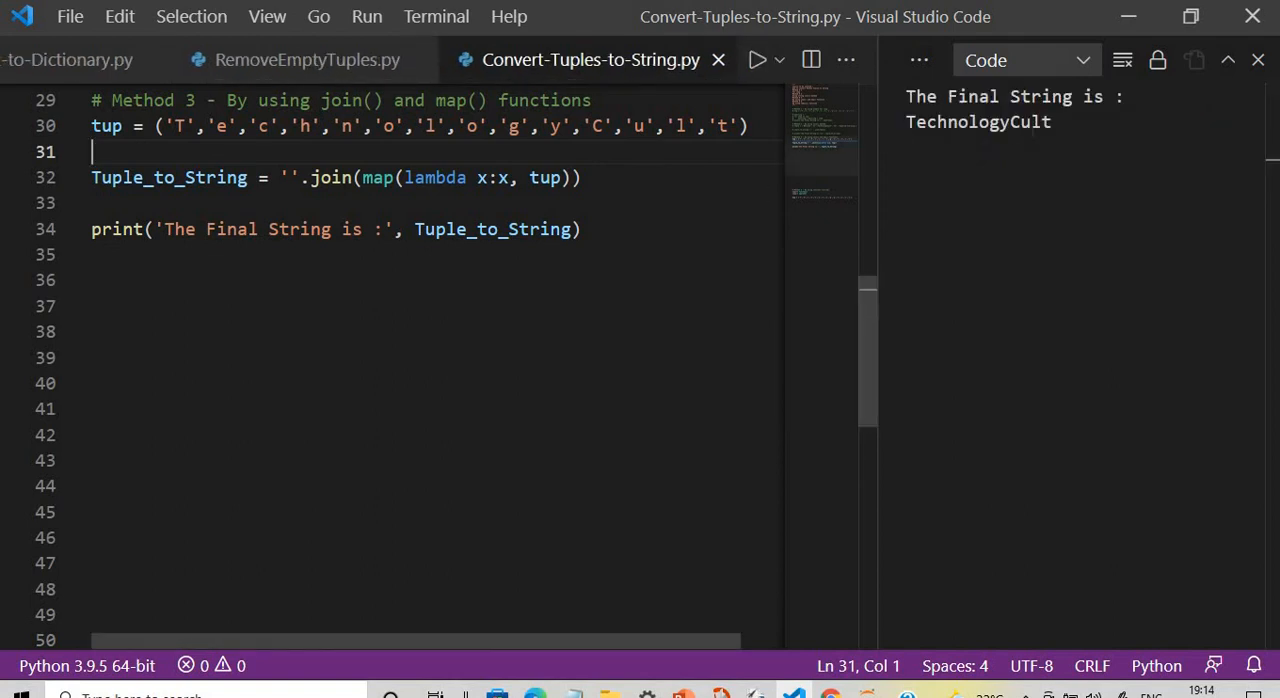
pyautogui.moveTo(484, 176)
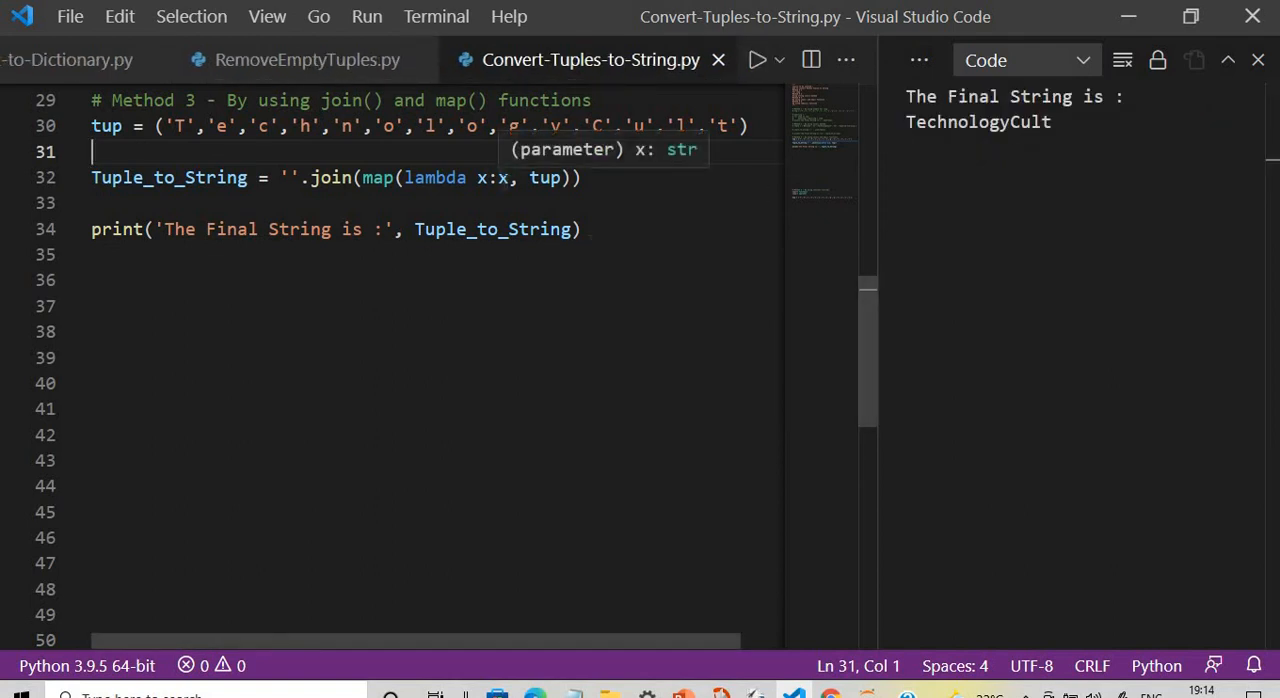
pyautogui.write('+x')
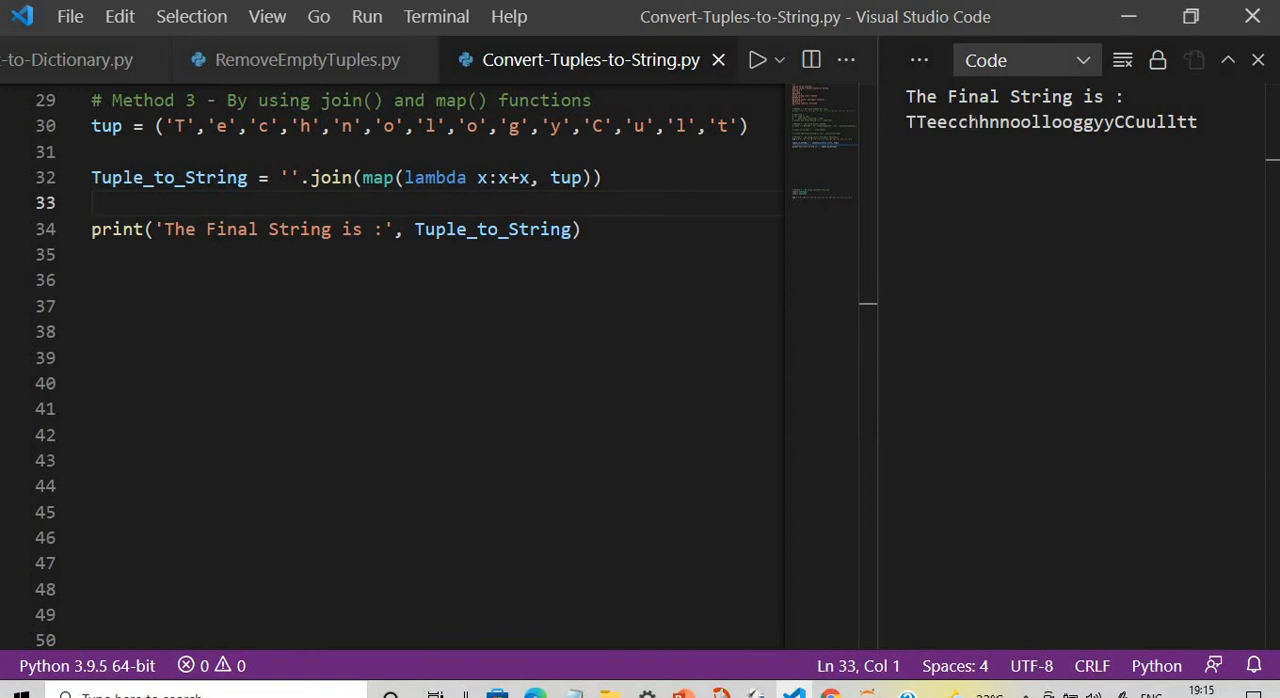
pyautogui.click(528, 176)
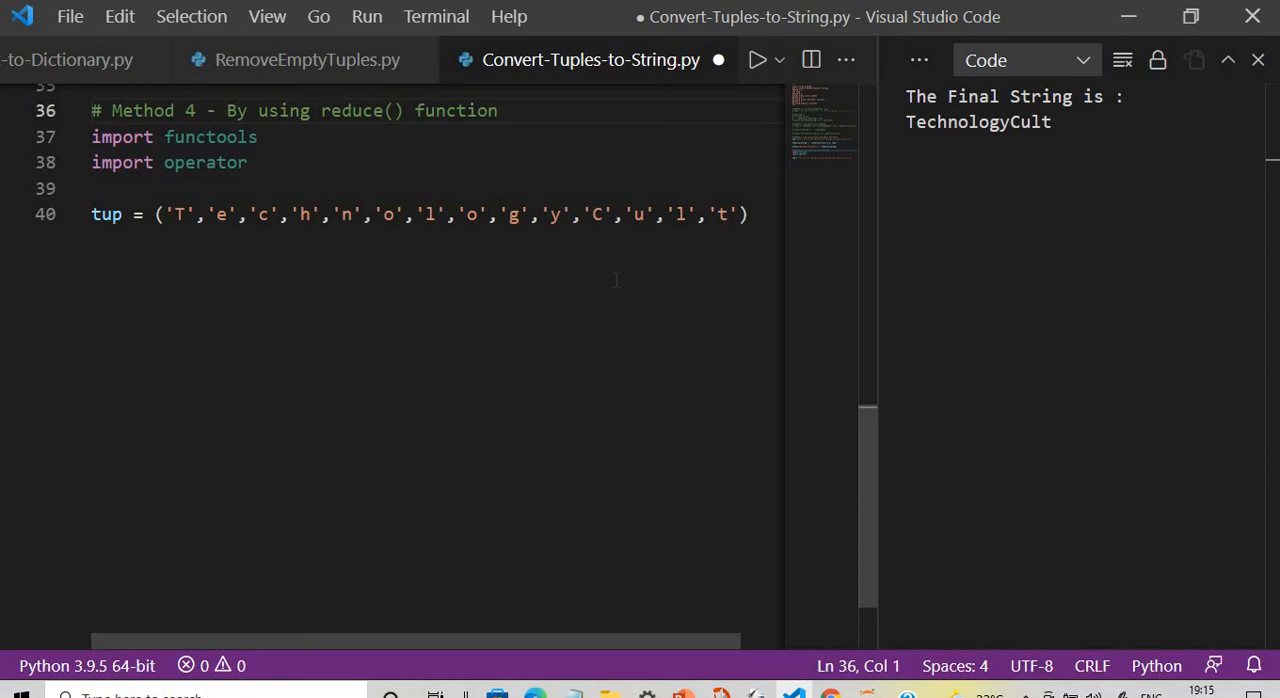
# Step: Write Tuple_to_String = functools.reduce(operator.add,(tup)) followed by its print line
pyautogui.write('Tuple_to_String =')
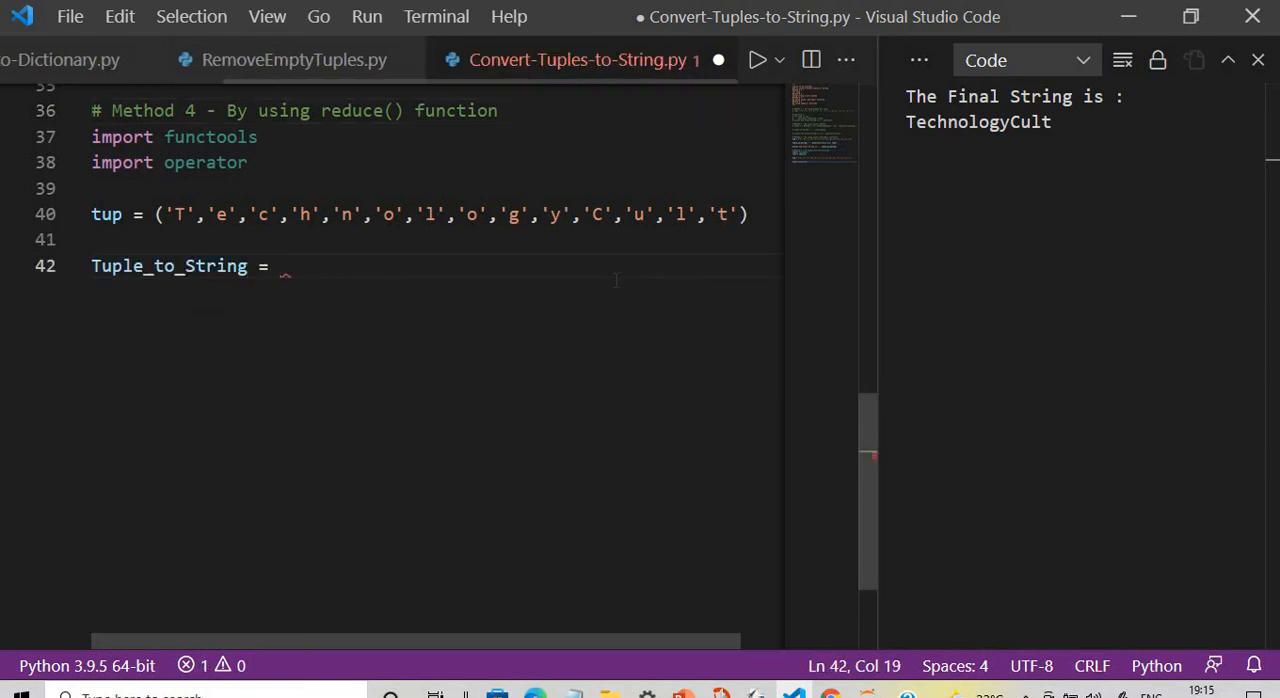
pyautogui.write('functools.reduce')
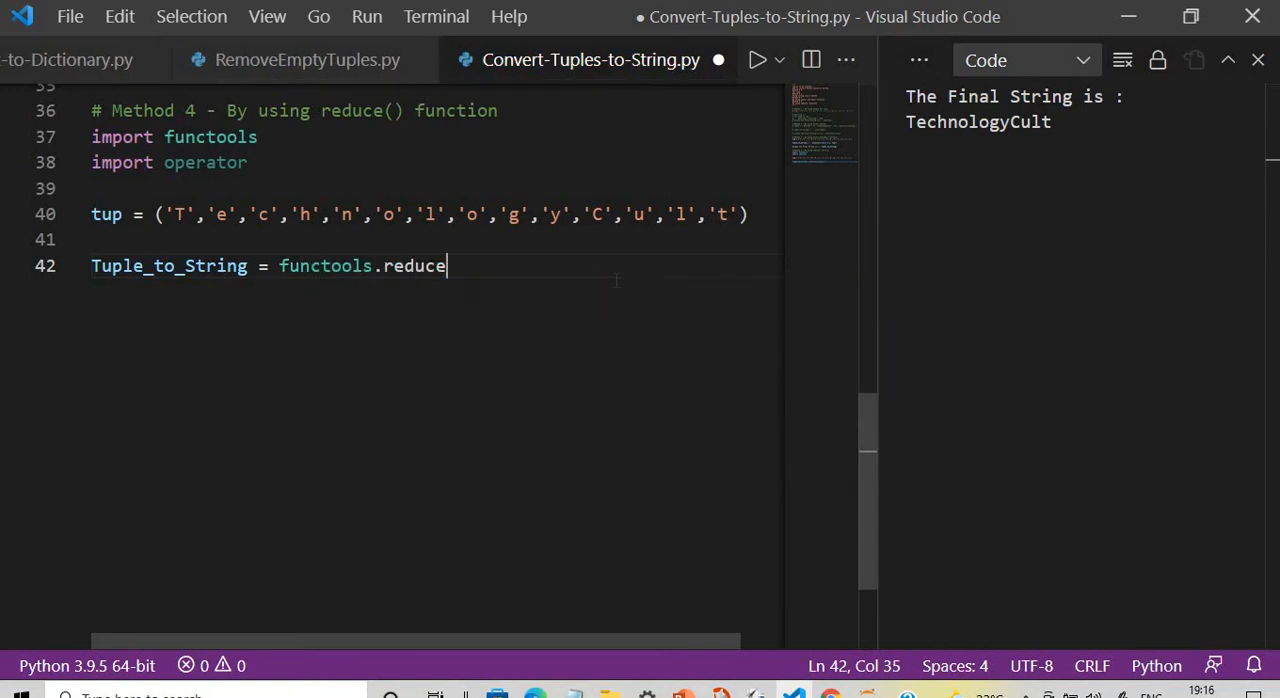
pyautogui.write('(operator.')
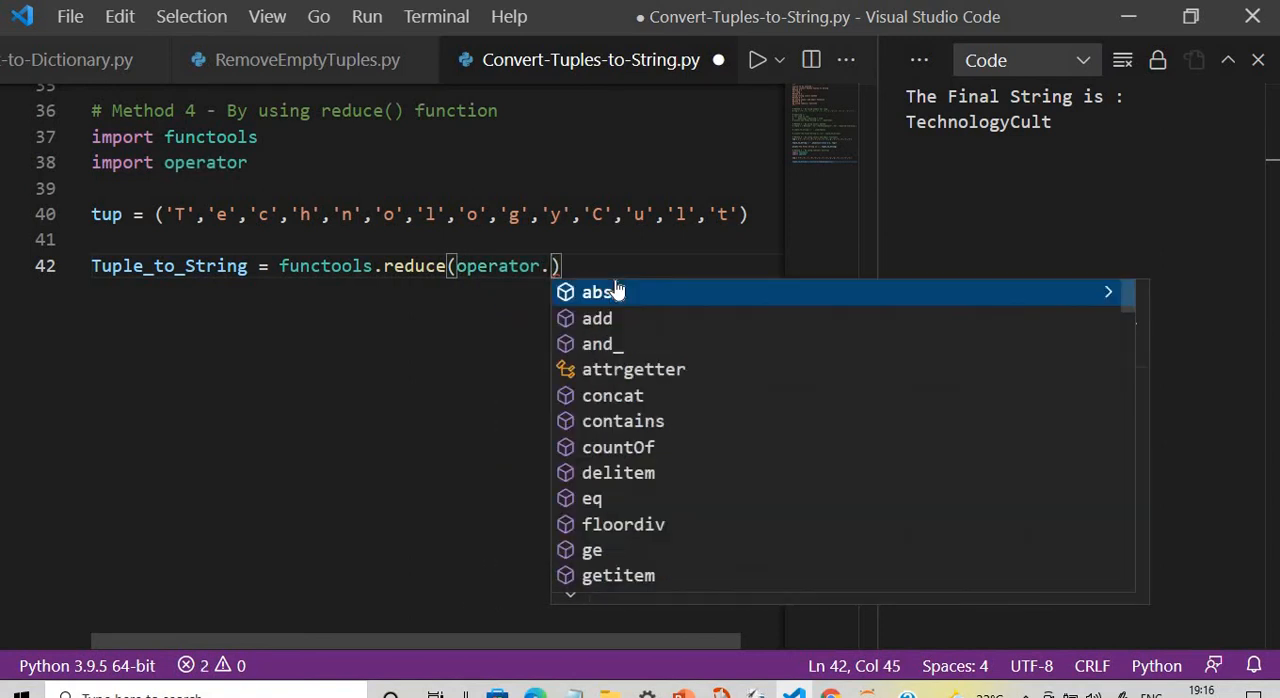
pyautogui.write('add')
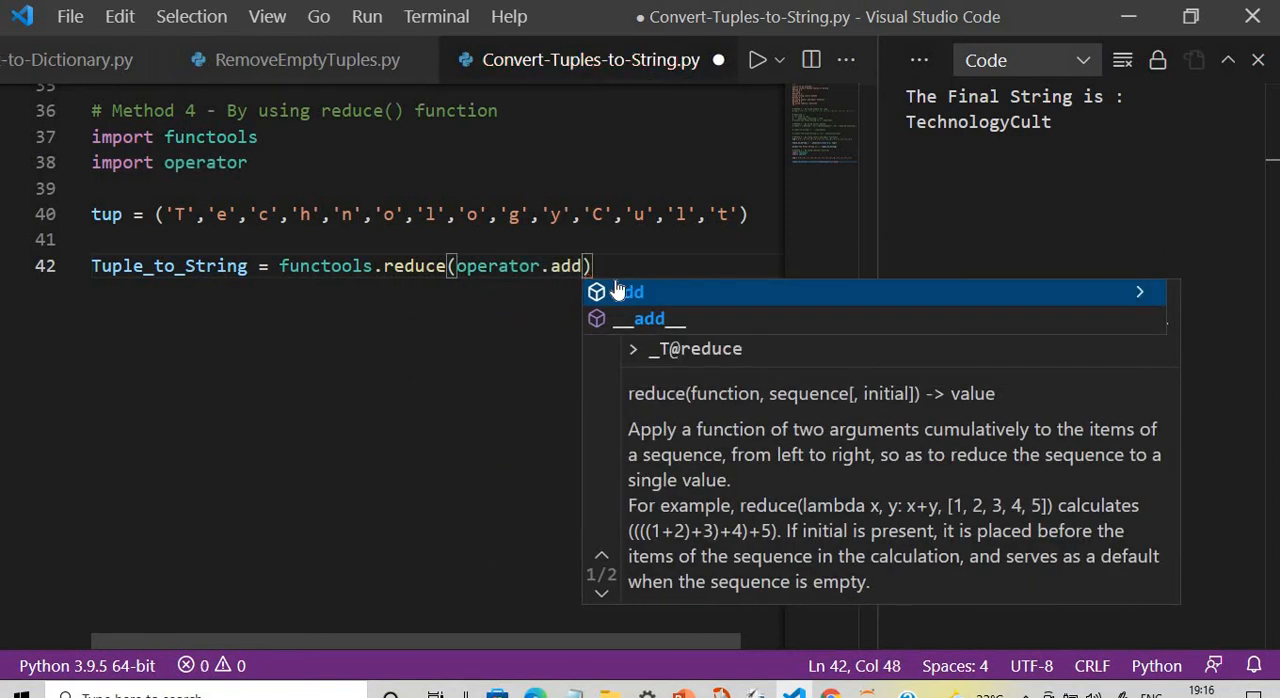
pyautogui.write(',')
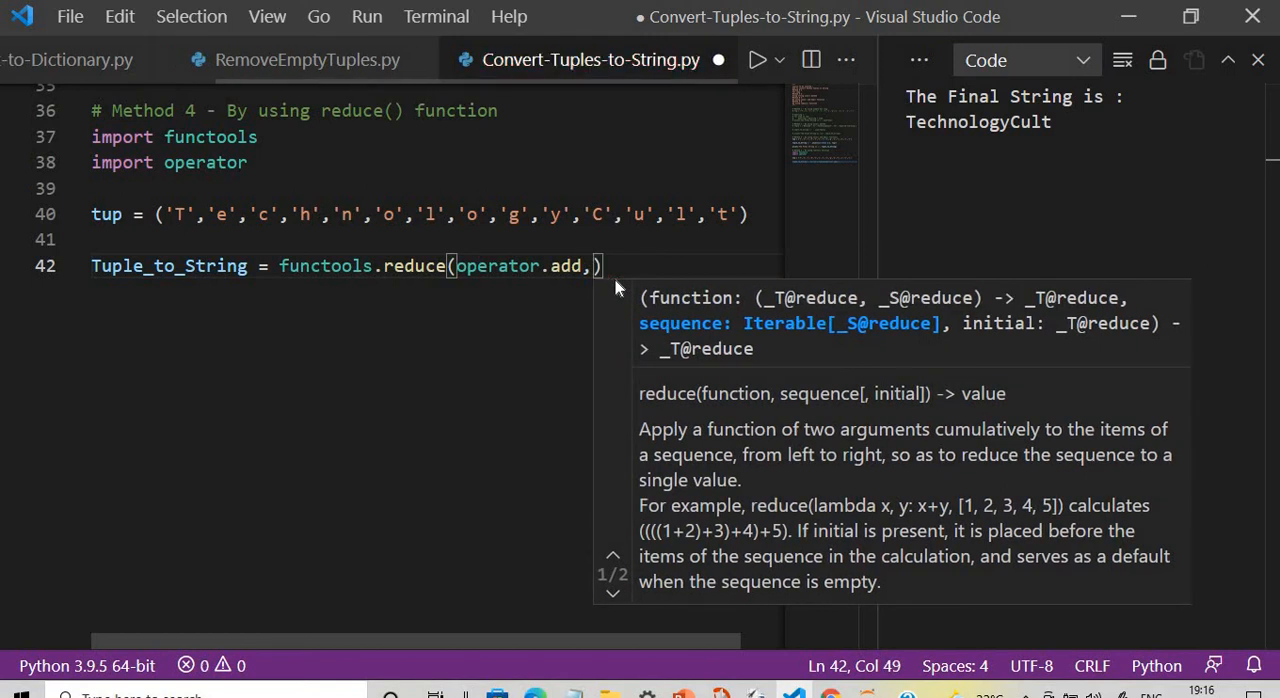
pyautogui.write('tup')
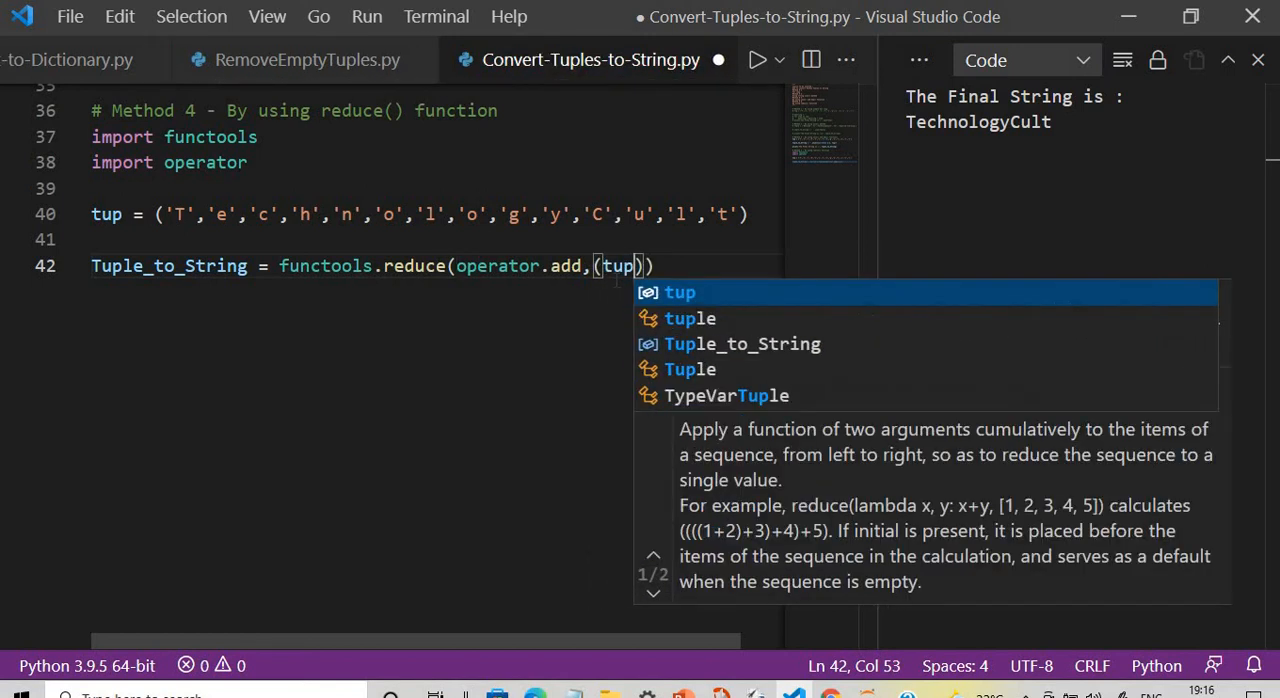
pyautogui.write("print('The Final String is :', Tuple_to_String")
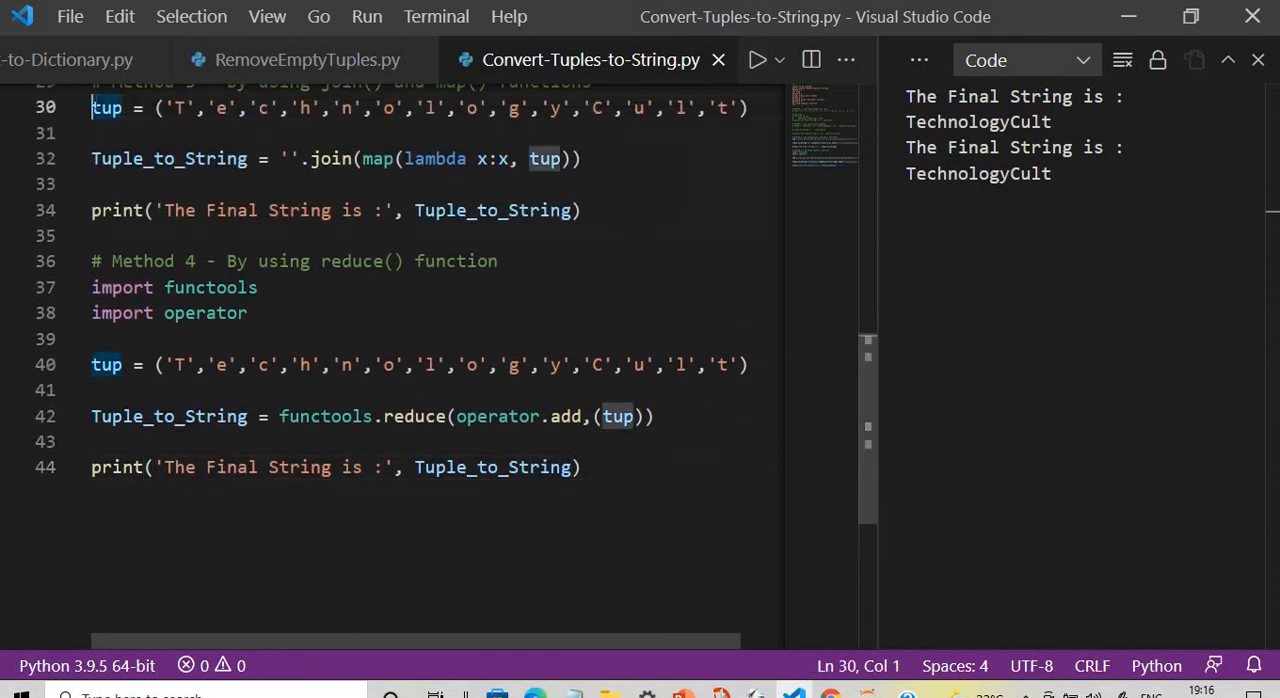
# Step: Comment out lines 30–34 of Method 3 and run so only the reduce method prints TechnologyCult
pyautogui.moveTo(92, 108); pyautogui.dragTo(92, 236)
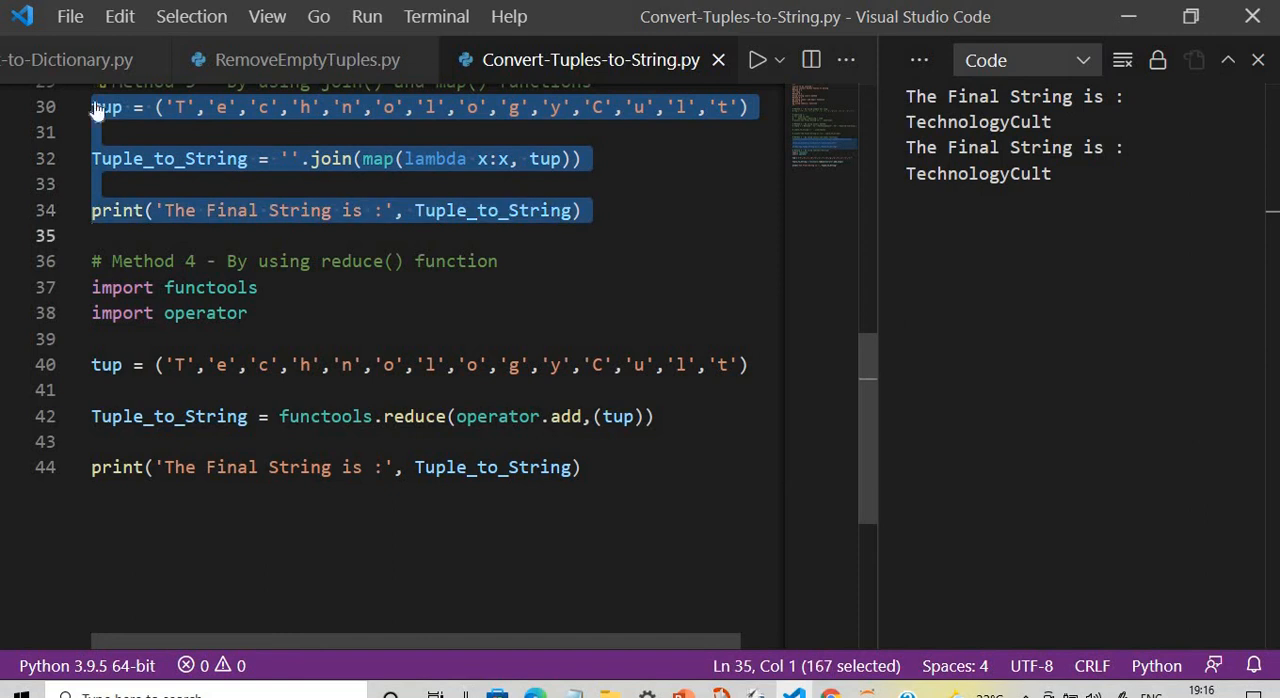
pyautogui.press('ctrl+/')
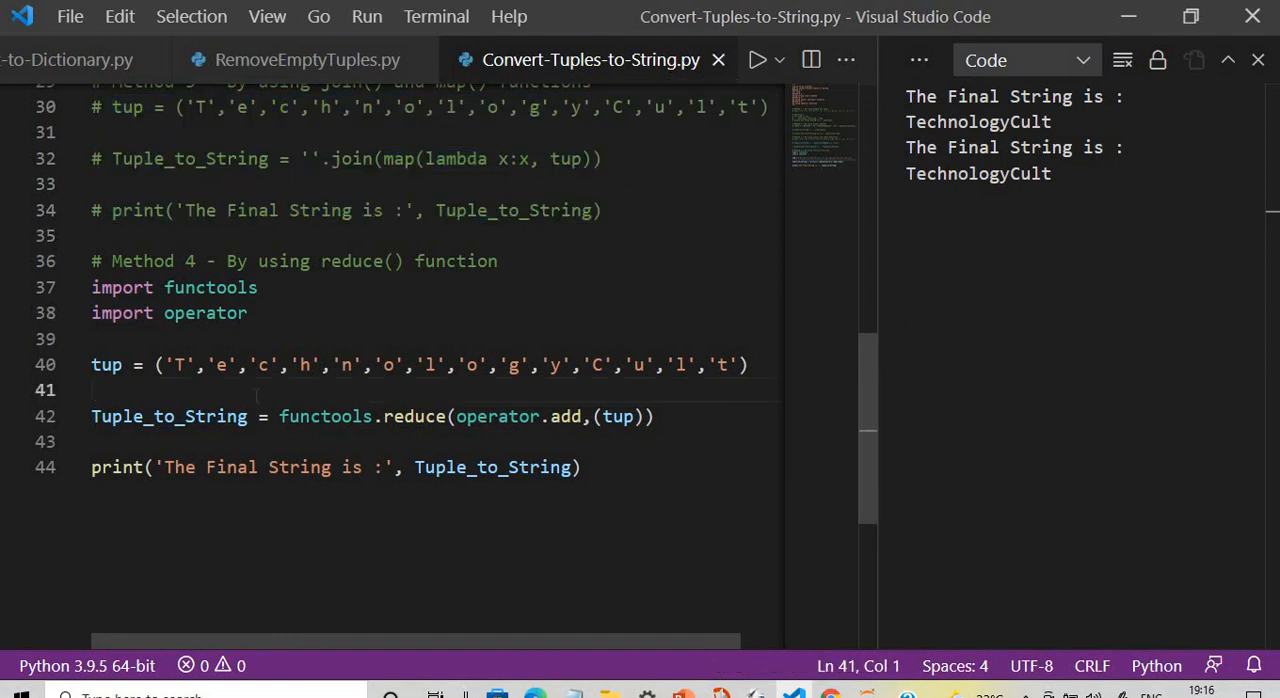
pyautogui.click(756, 60)
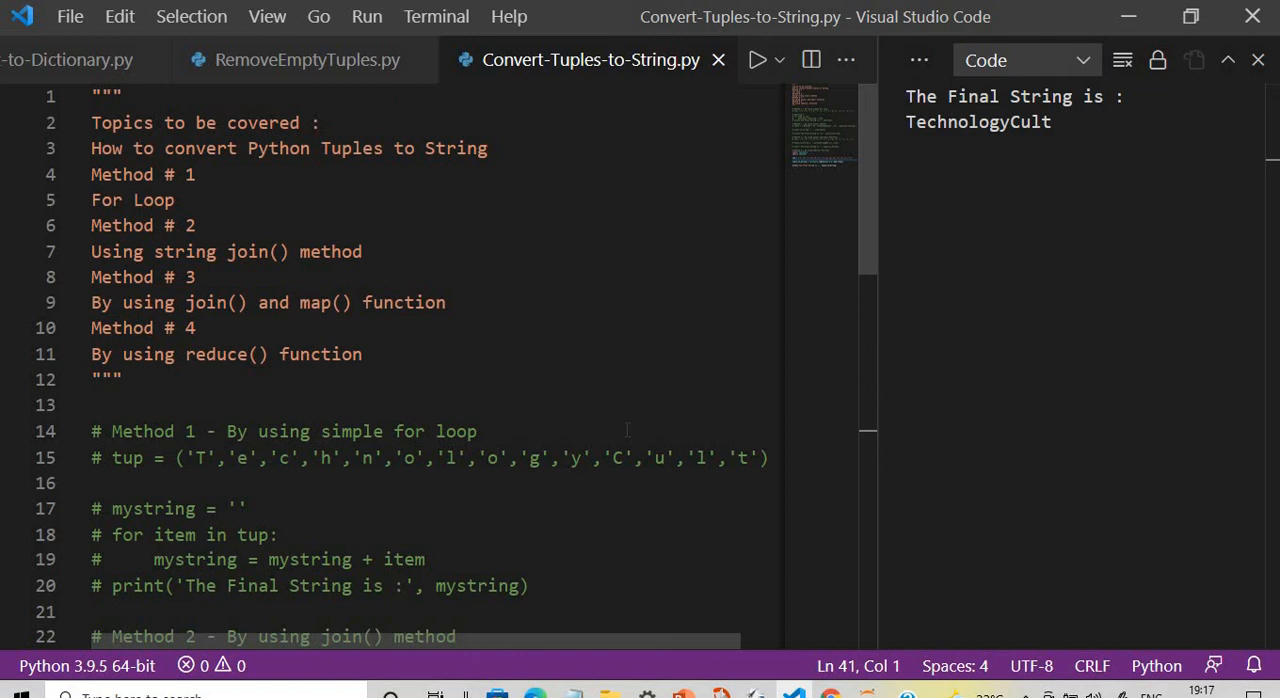
pyautogui.scroll(-3)
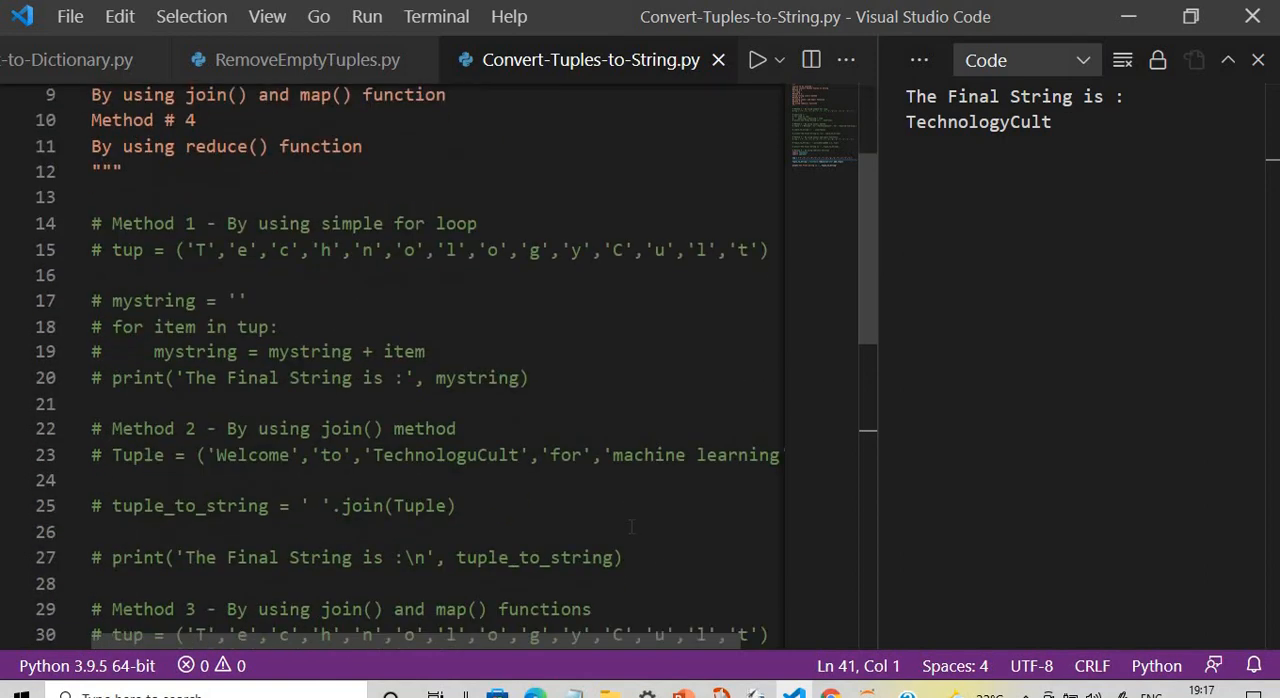